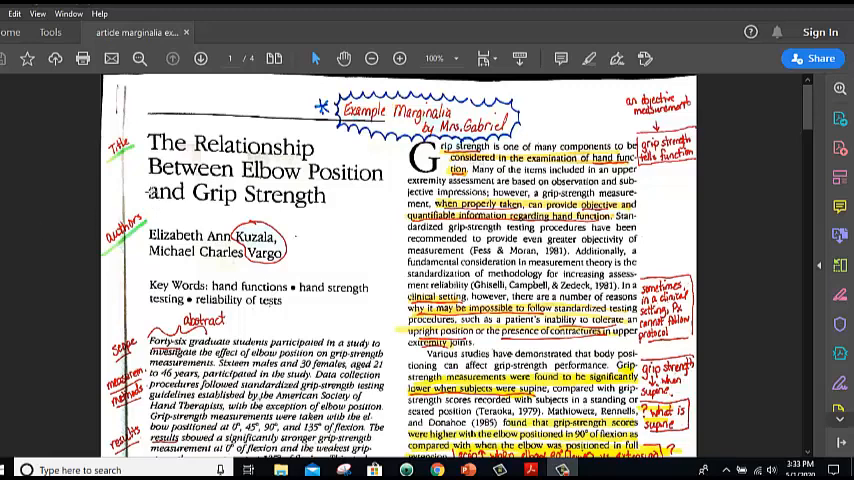
mouse_move(270, 164)
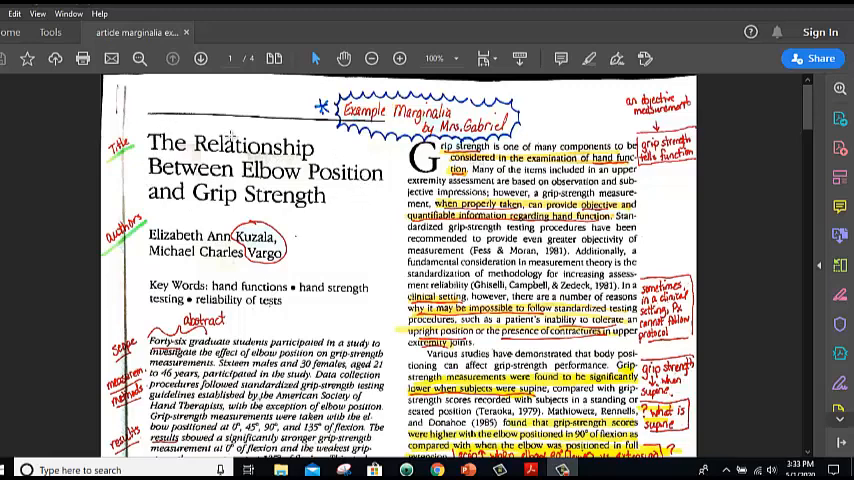
mouse_move(354, 228)
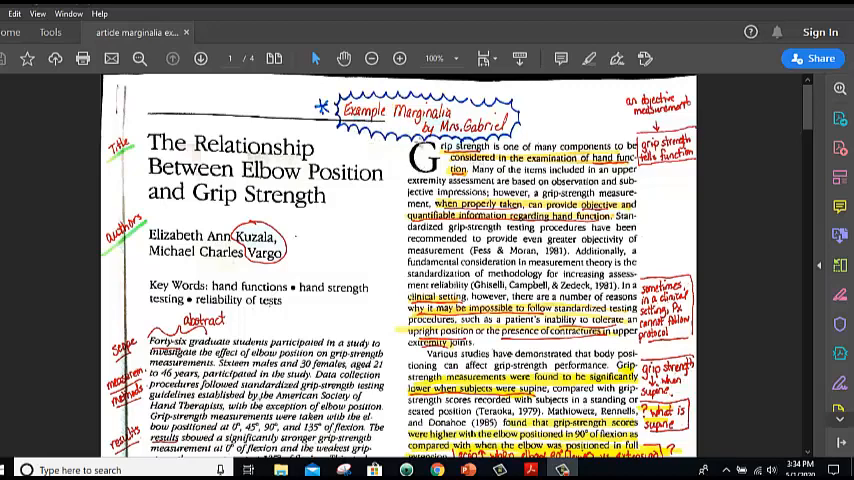
mouse_move(402, 300)
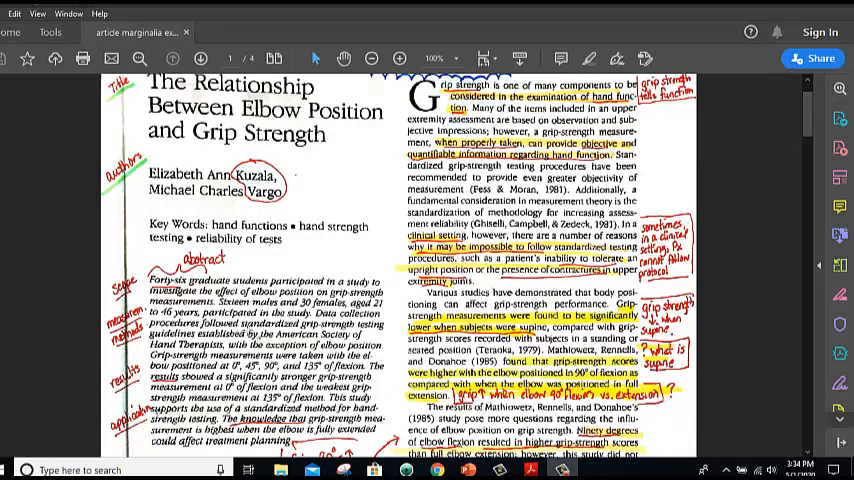
Scroll down through the Literature Review and Method pages to Table 1 on grip-strength differences
scroll(down, 3)
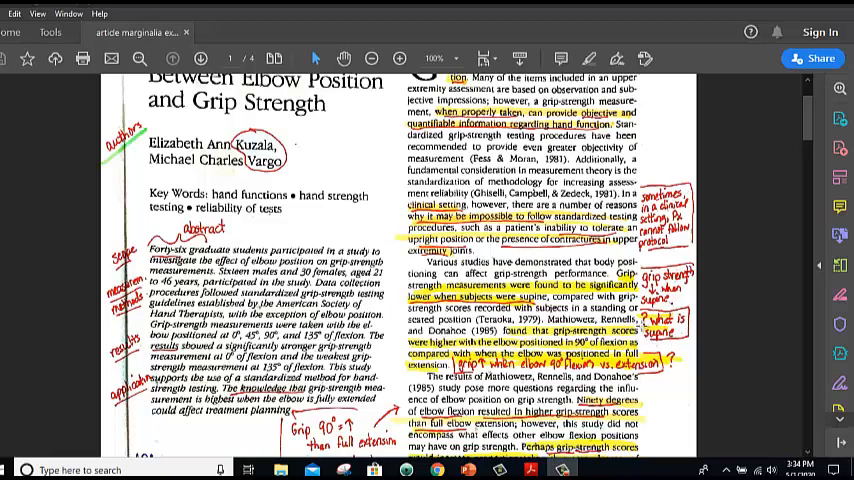
mouse_move(650, 344)
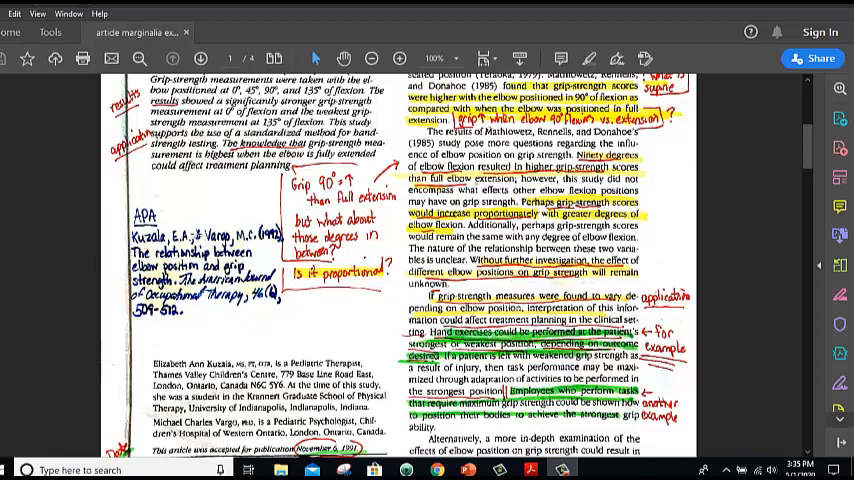
scroll(down, 3)
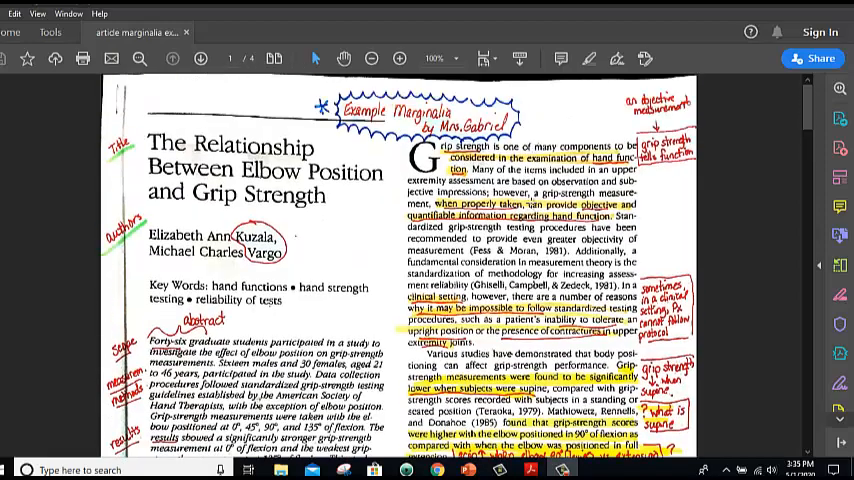
scroll(down, 3)
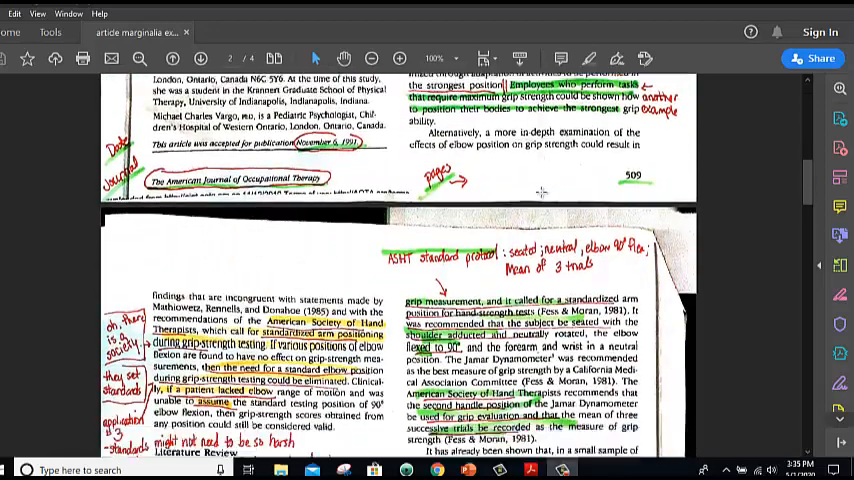
scroll(down, 3)
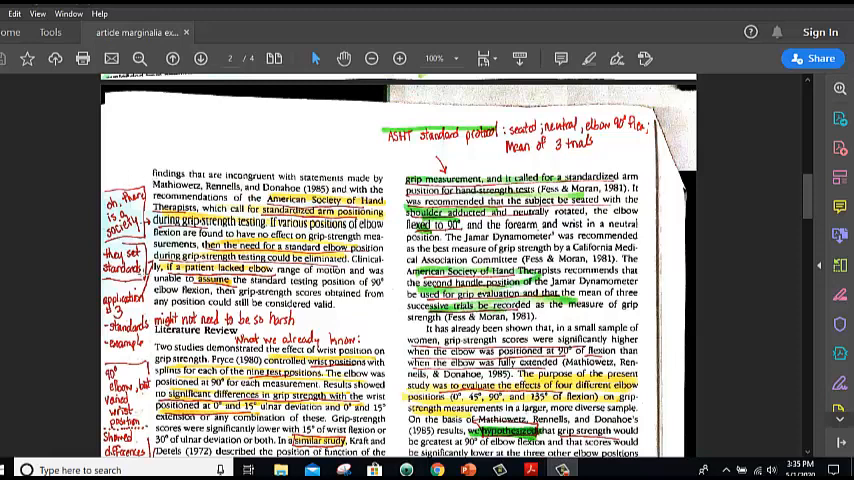
mouse_move(268, 234)
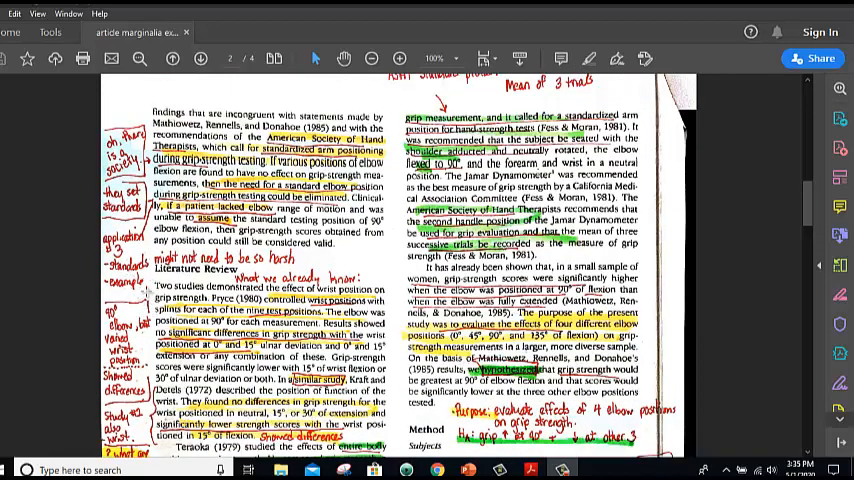
scroll(down, 3)
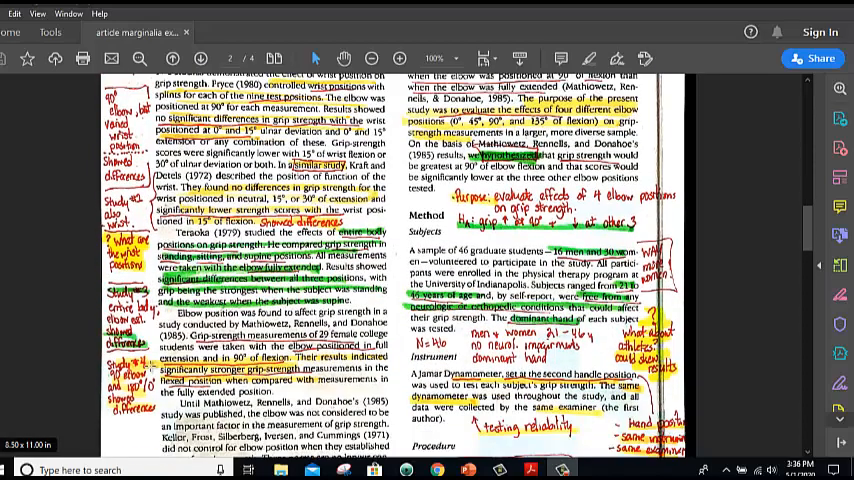
scroll(down, 3)
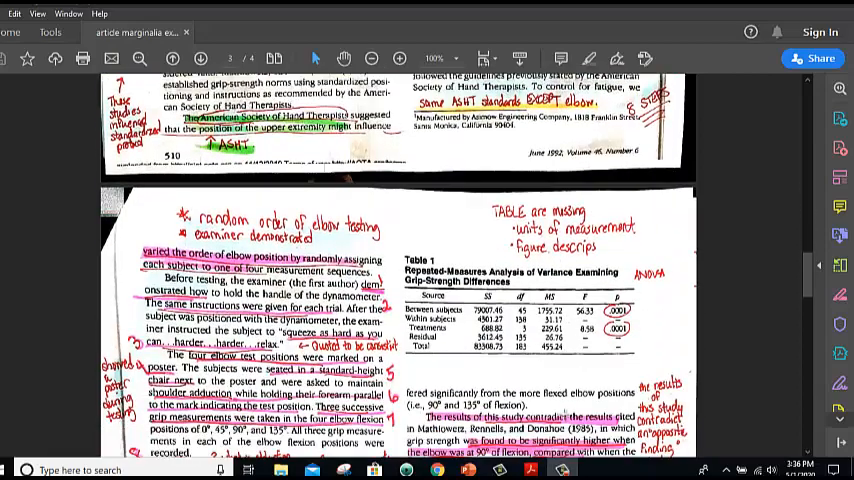
Scroll down past the Results and Discussion to Table 2 and the start of the References
scroll(down, 3)
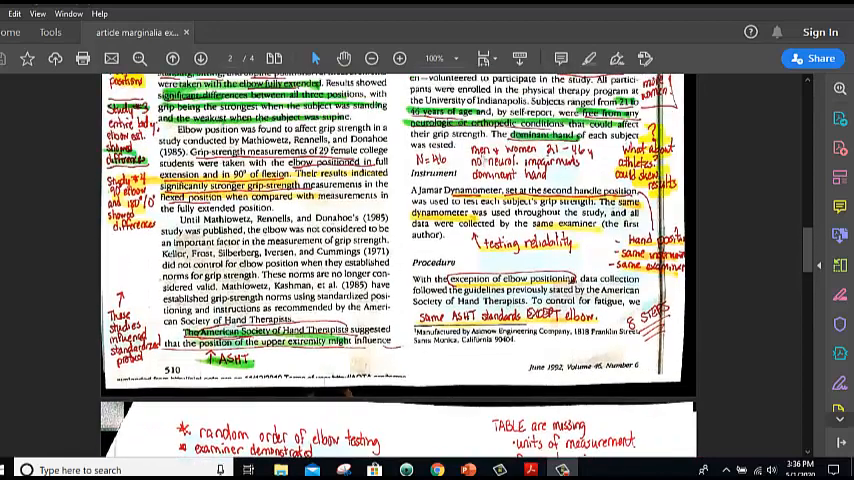
scroll(down, 3)
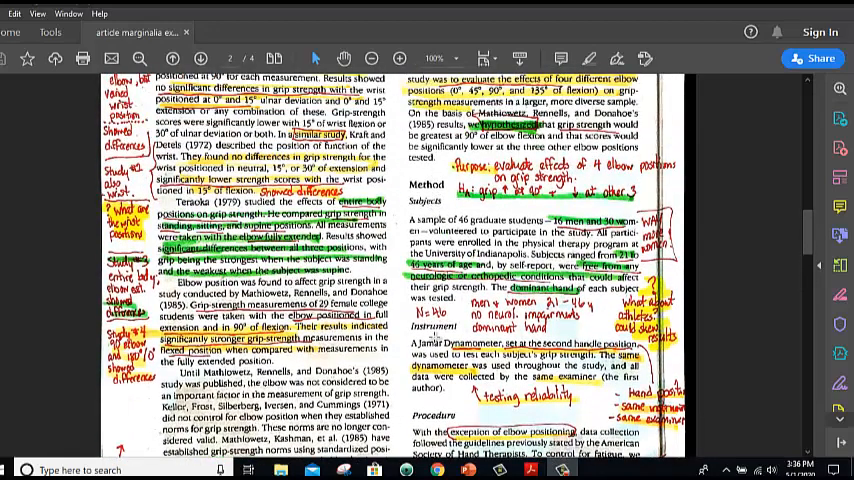
scroll(down, 3)
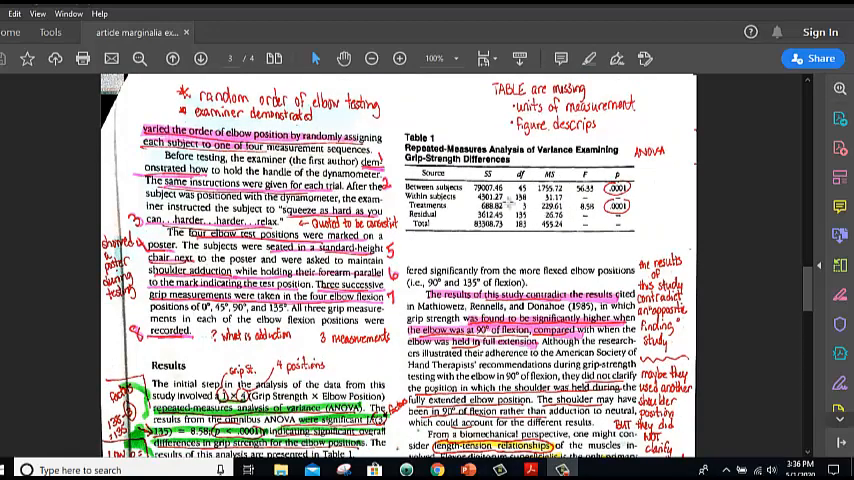
scroll(down, 3)
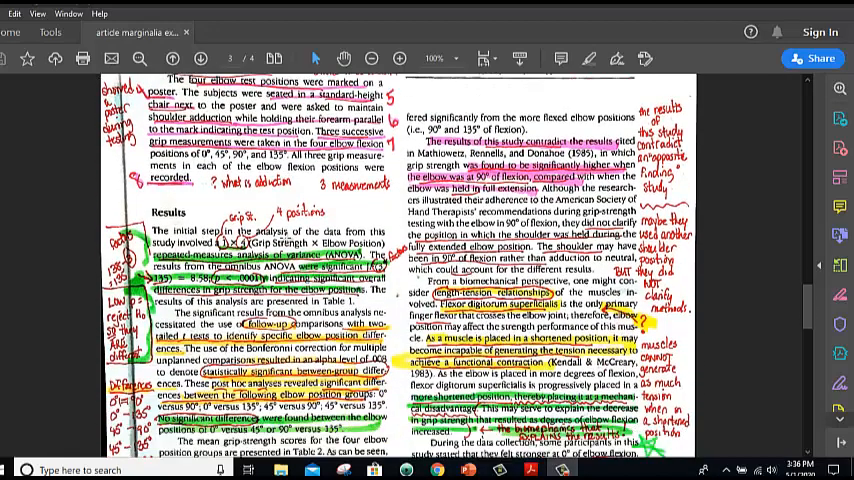
scroll(down, 3)
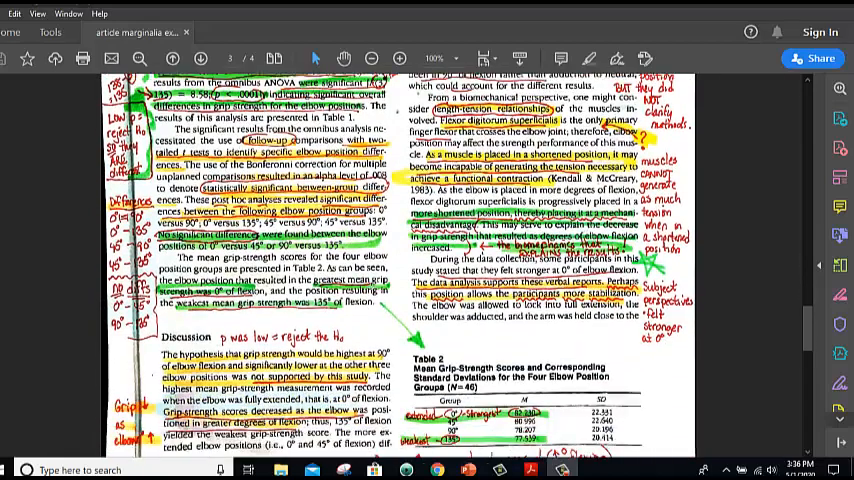
scroll(down, 3)
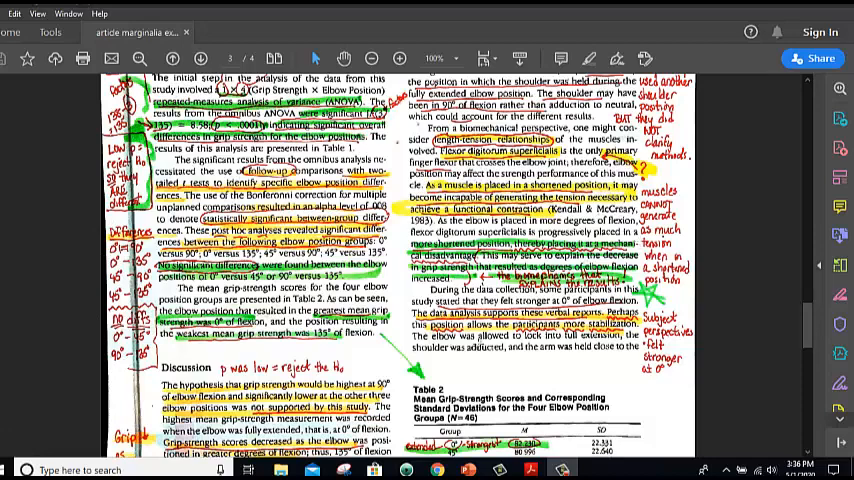
mouse_move(476, 344)
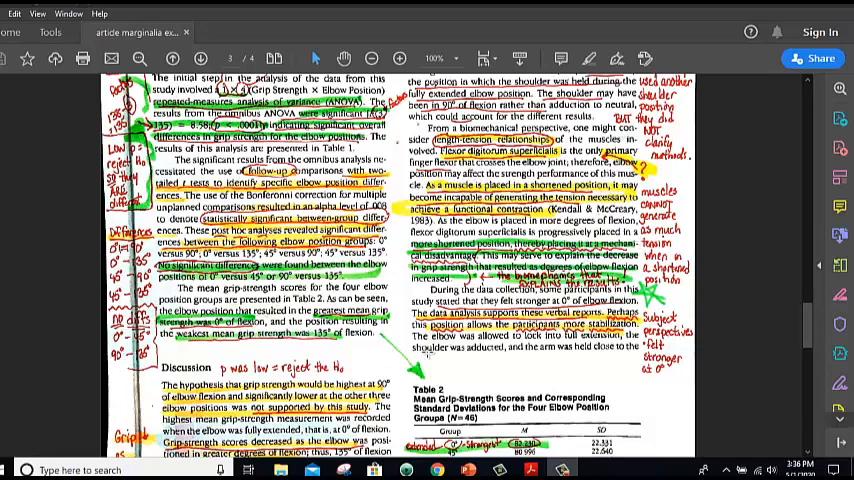
scroll(down, 3)
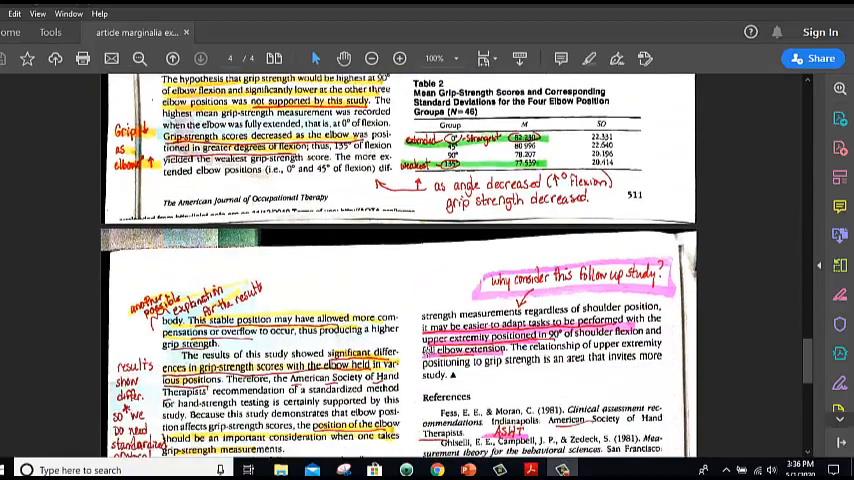
Scroll the PDF back toward the annotated title page of the elbow-position and grip-strength article
scroll(down, 3)
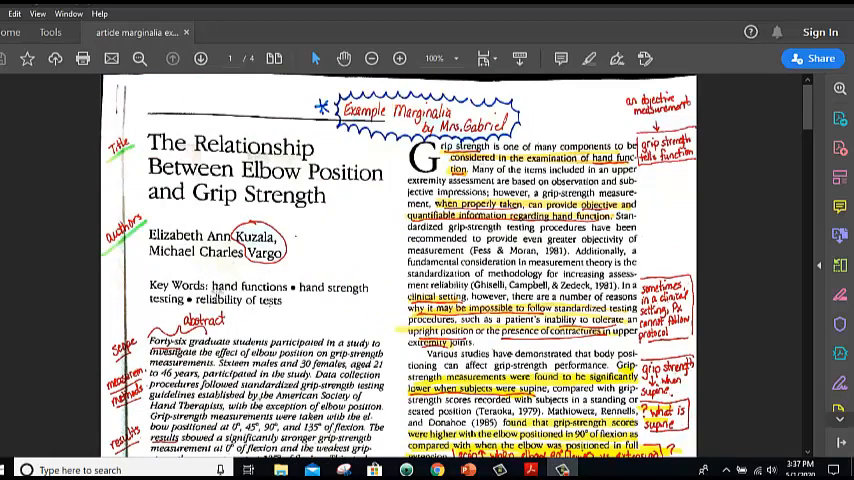
Scroll down the first page to the abstract and the handwritten APA citation in the margin
scroll(down, 3)
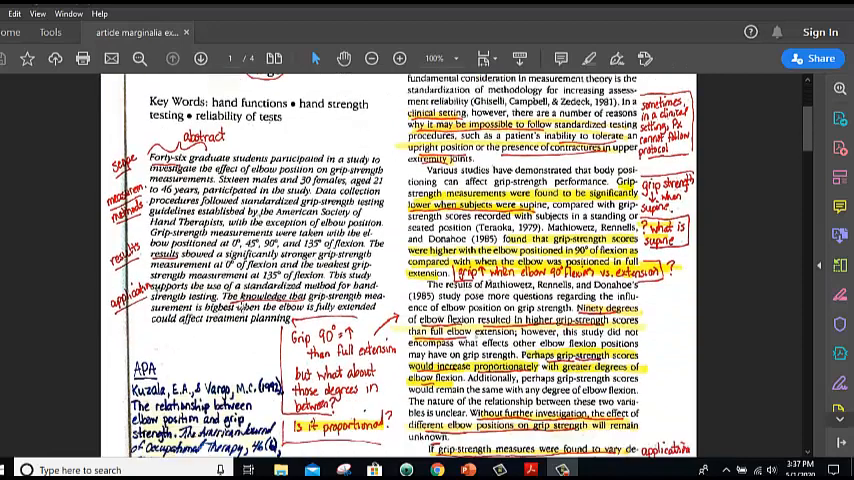
scroll(down, 3)
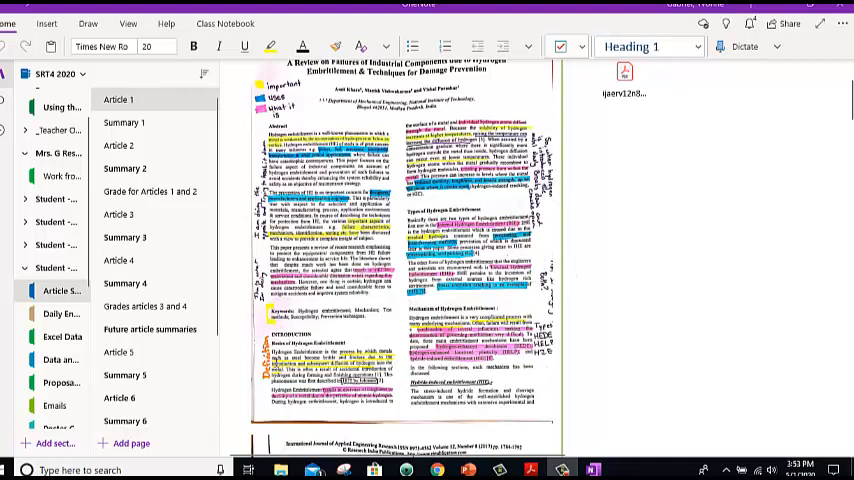
mouse_move(376, 332)
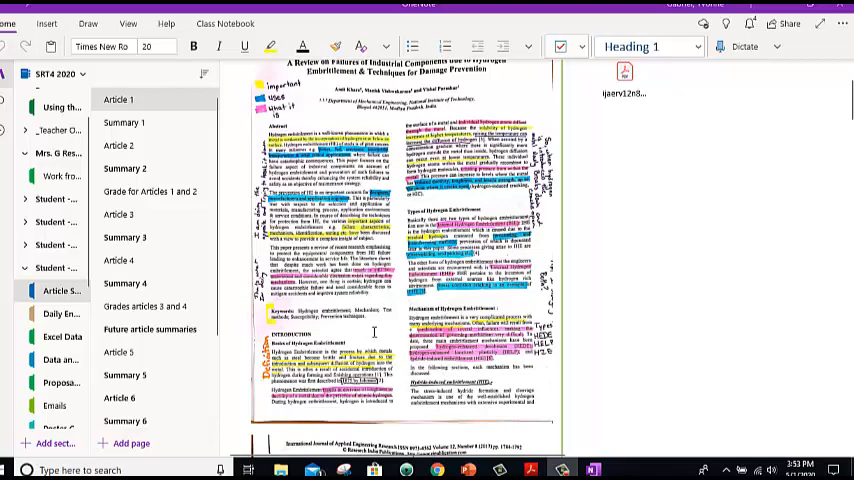
Scroll down the Article 1 page through the highlighted, hand-annotated article printout to its later pages
scroll(down, 3)
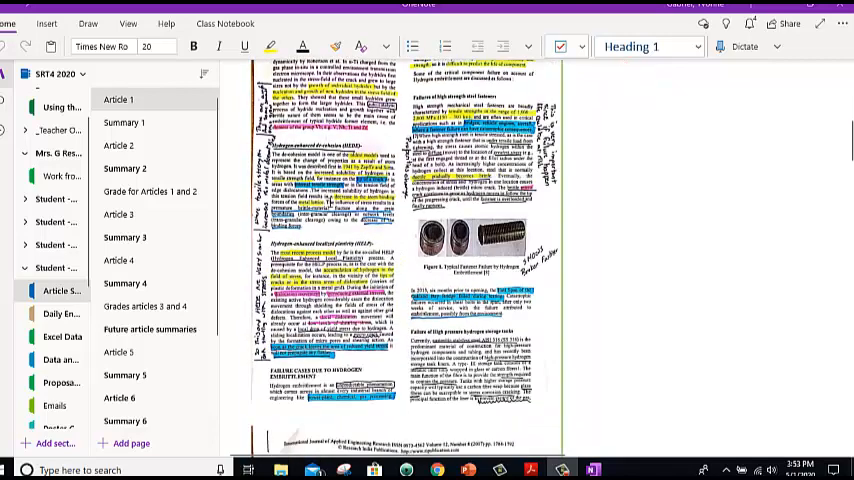
scroll(down, 3)
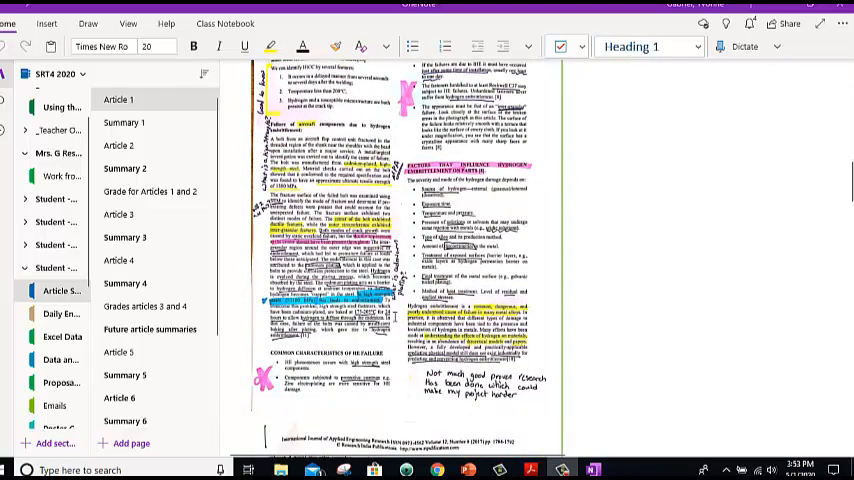
scroll(down, 3)
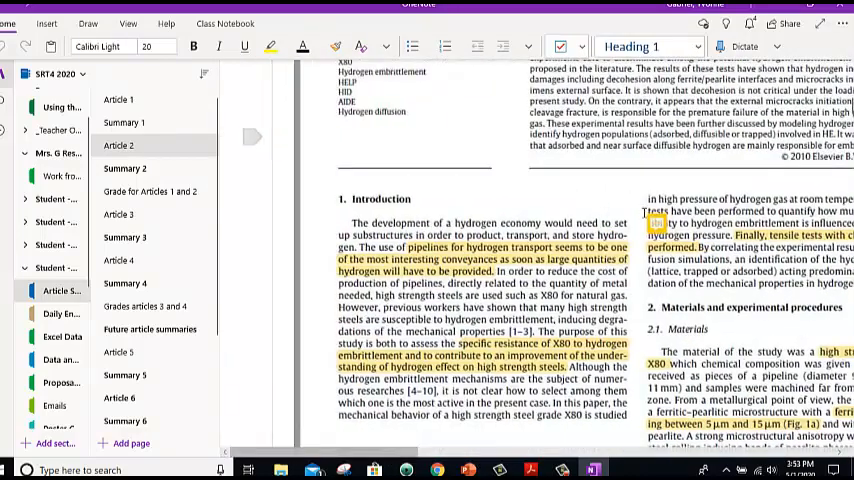
scroll(down, 3)
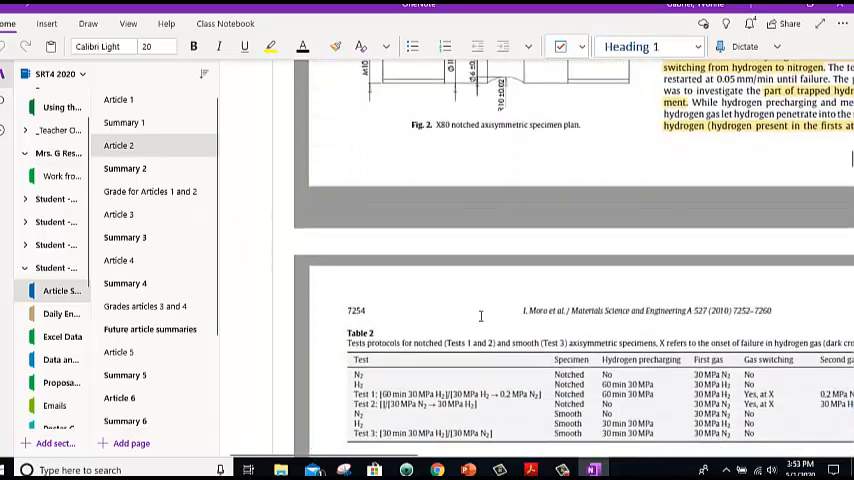
scroll(down, 3)
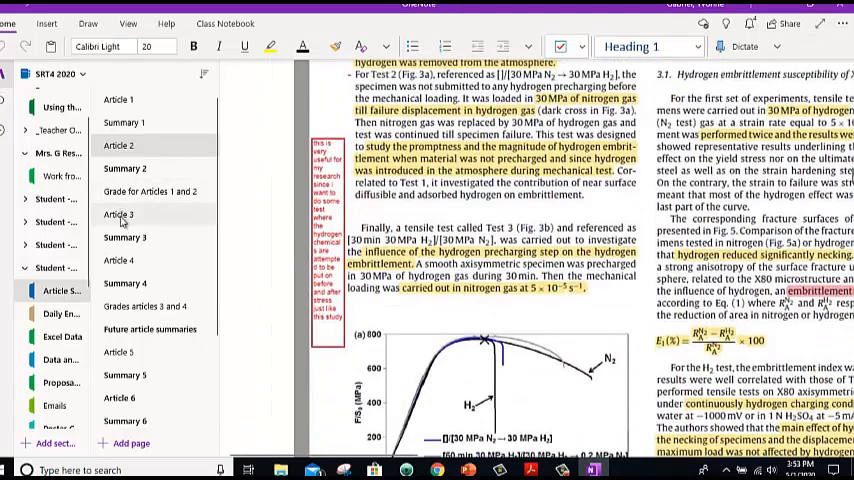
scroll(down, 3)
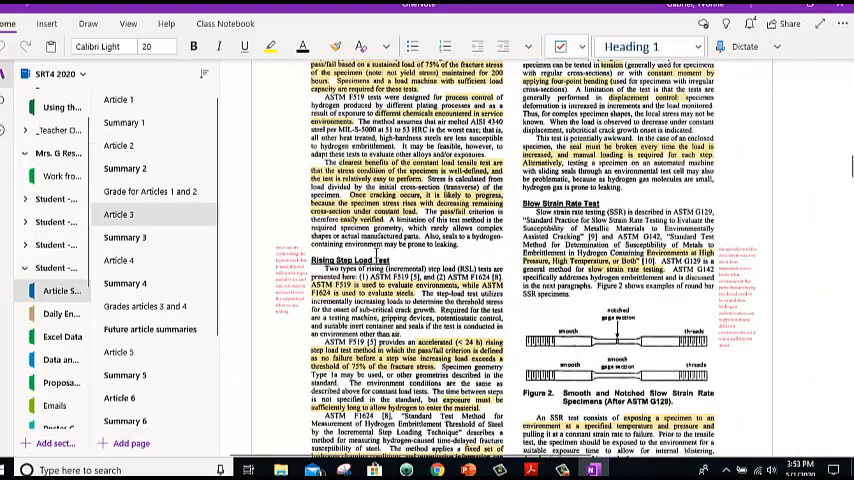
click(118, 260)
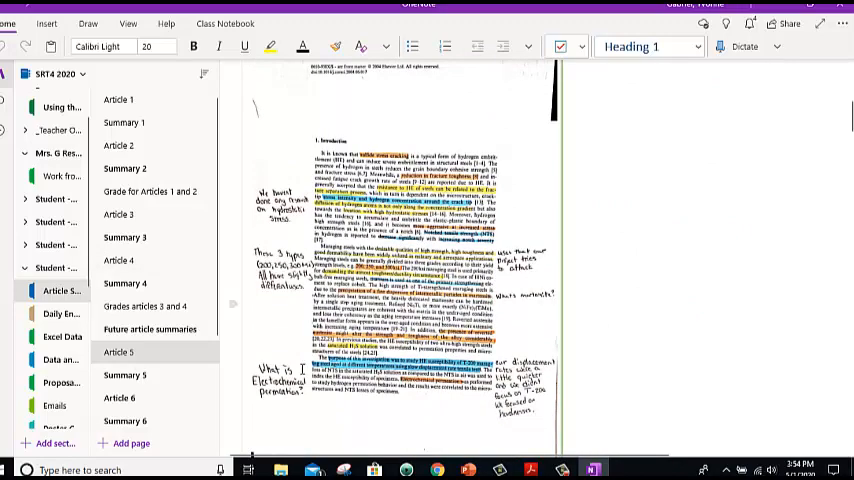
scroll(down, 3)
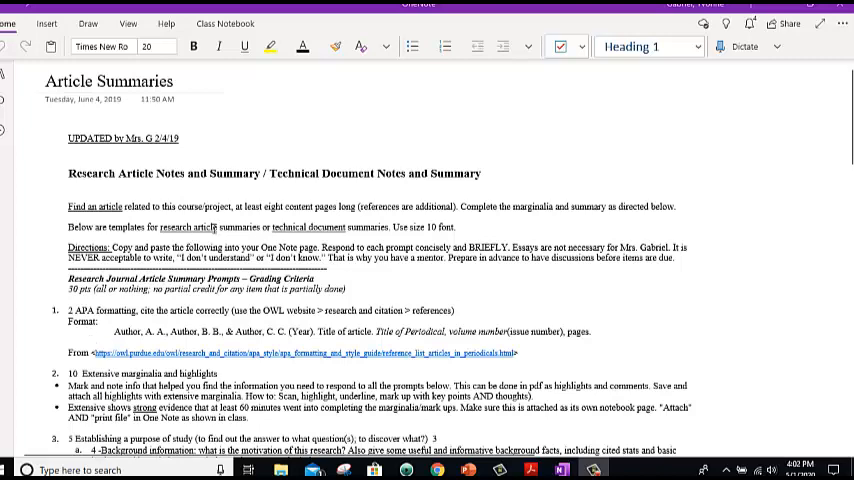
scroll(down, 3)
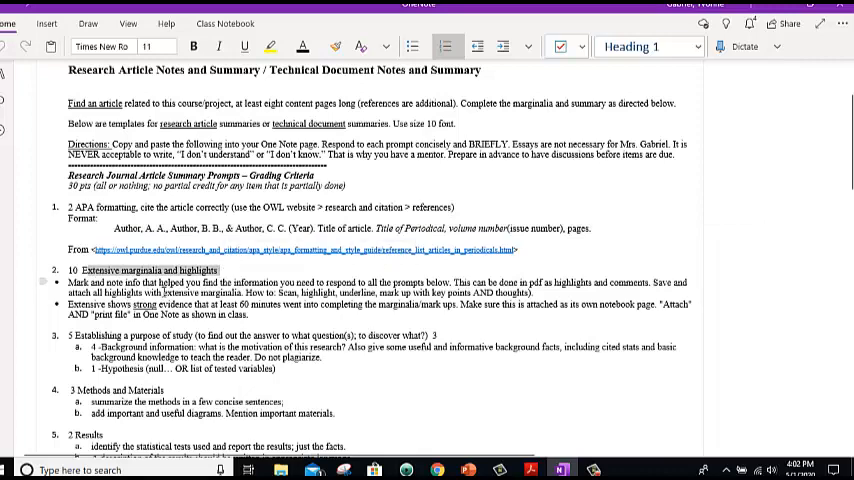
scroll(down, 3)
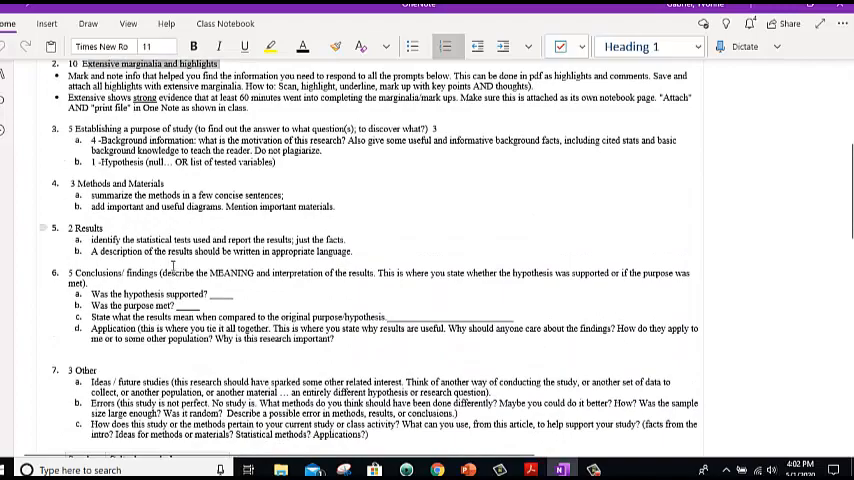
scroll(down, 3)
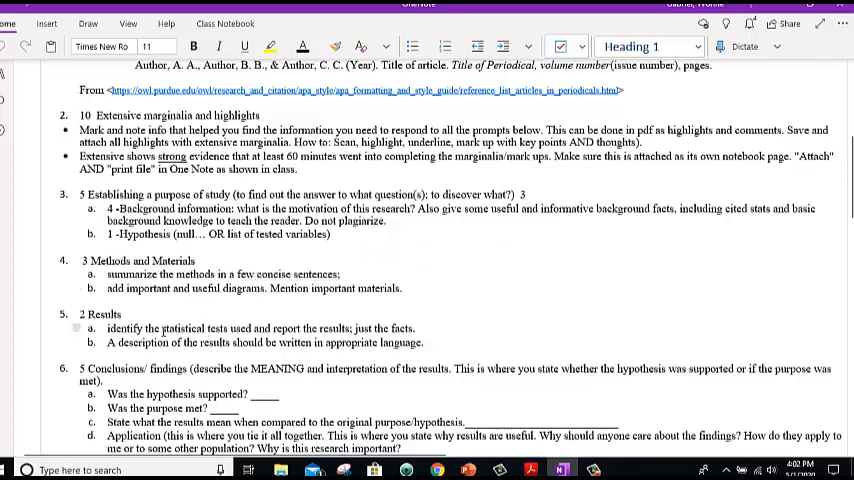
drag(162, 328, 256, 328)
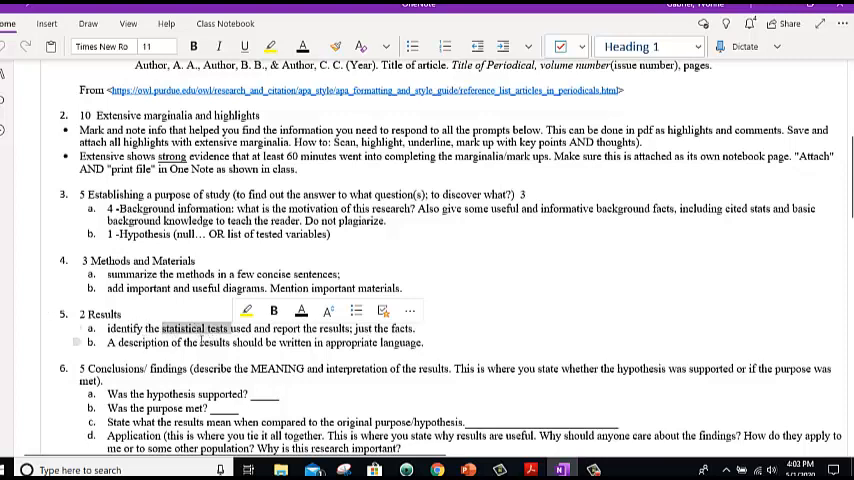
scroll(down, 3)
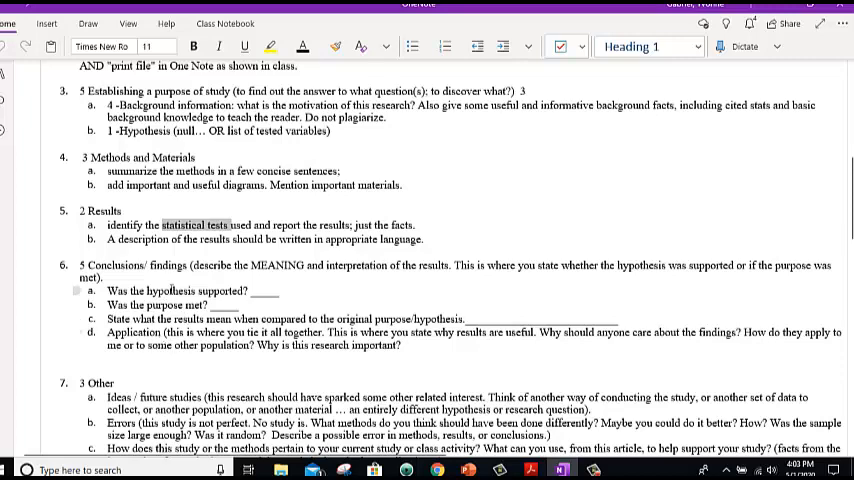
scroll(down, 3)
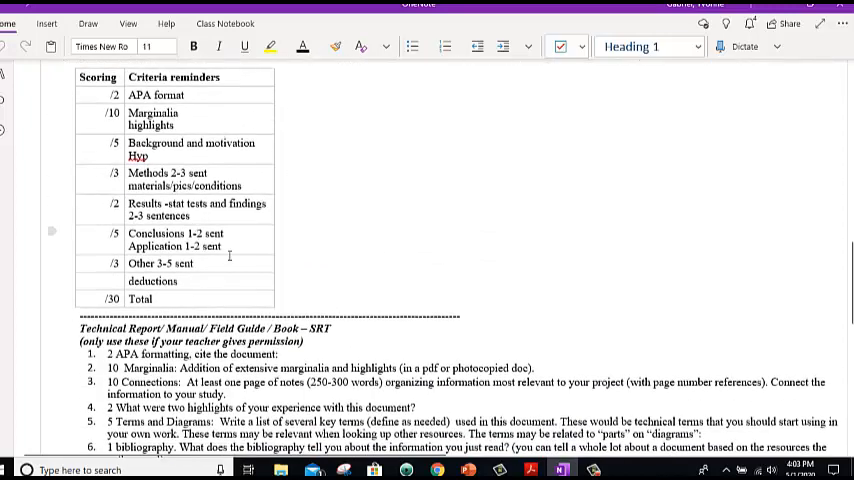
scroll(up, 3)
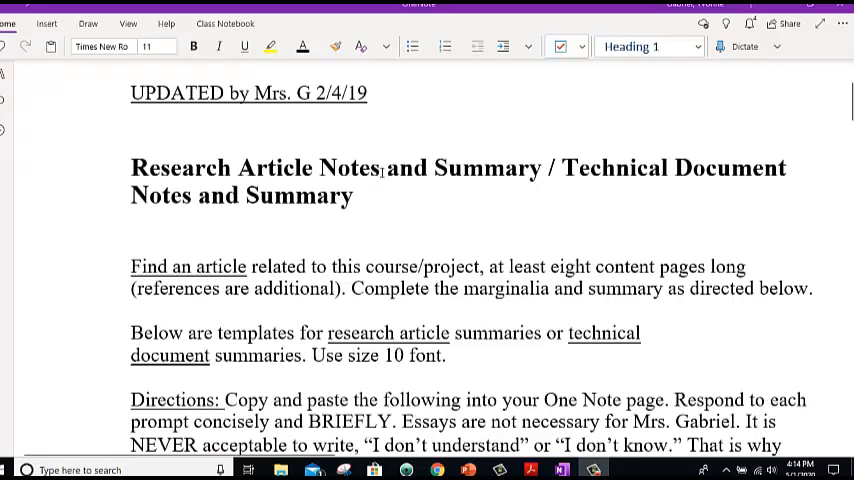
mouse_move(456, 180)
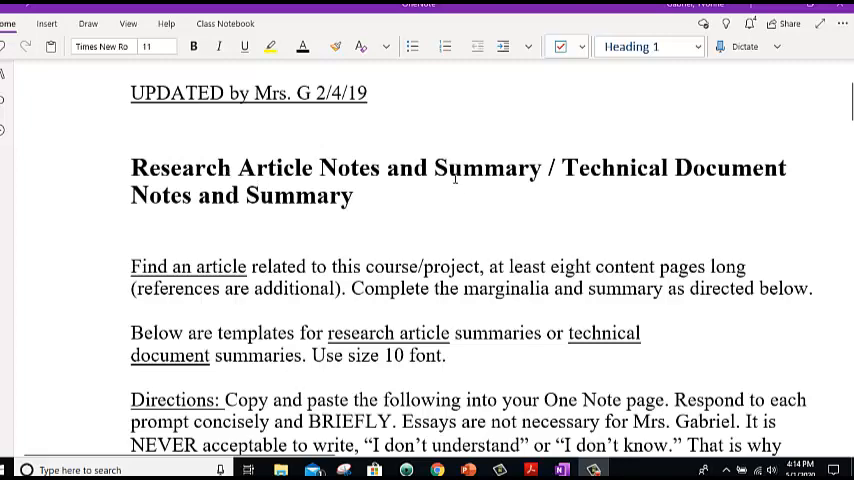
Scroll to the APA formatting prompt on Article Summaries and follow the Purdue OWL link into the browser
scroll(down, 3)
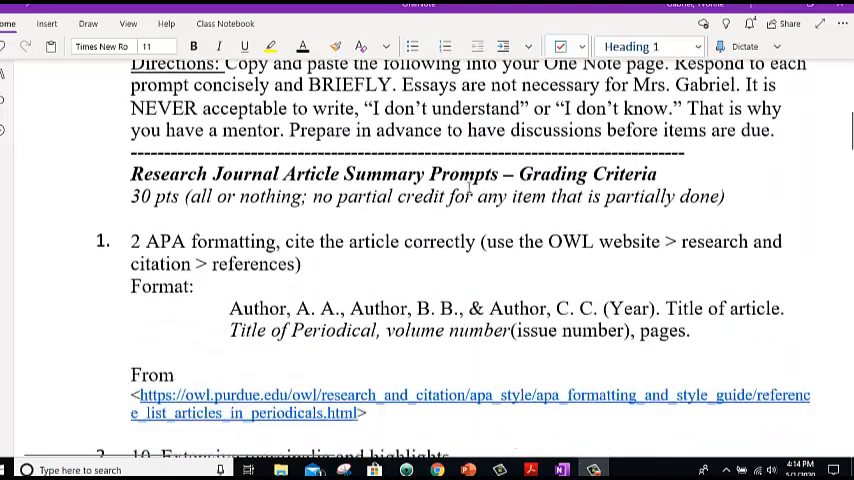
scroll(down, 3)
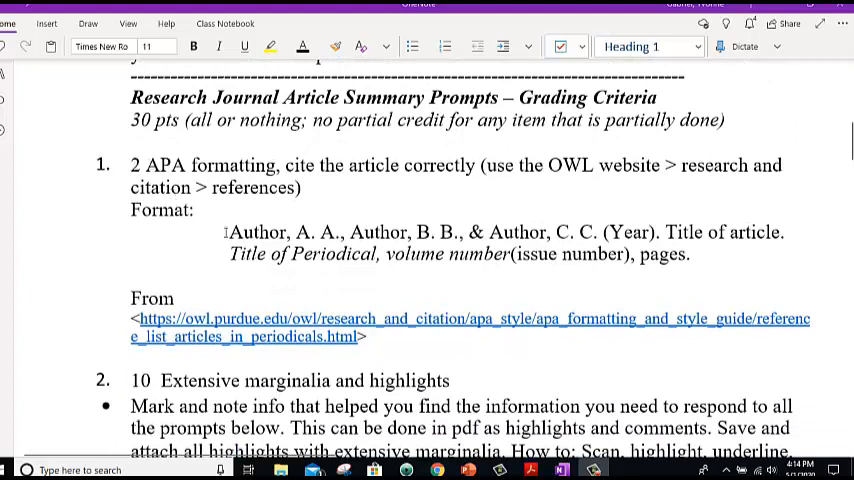
drag(228, 232, 690, 254)
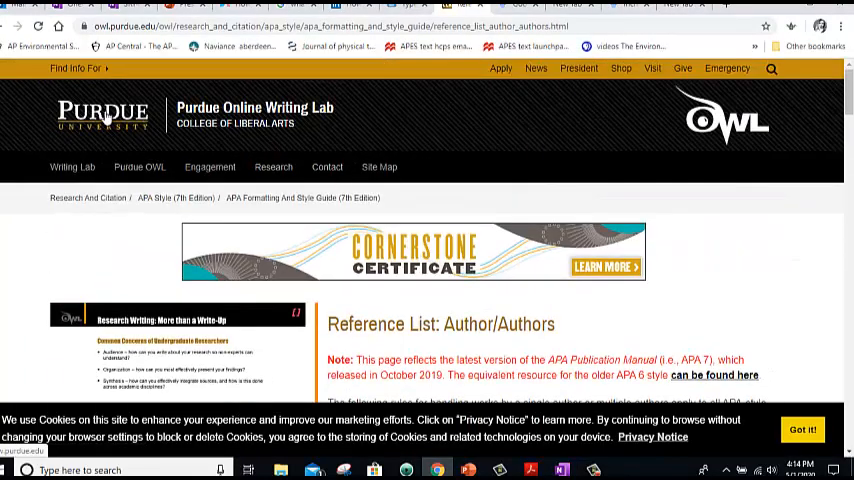
From the APA 7th edition sidebar, go to the General Format page of the Purdue OWL guide
click(216, 26)
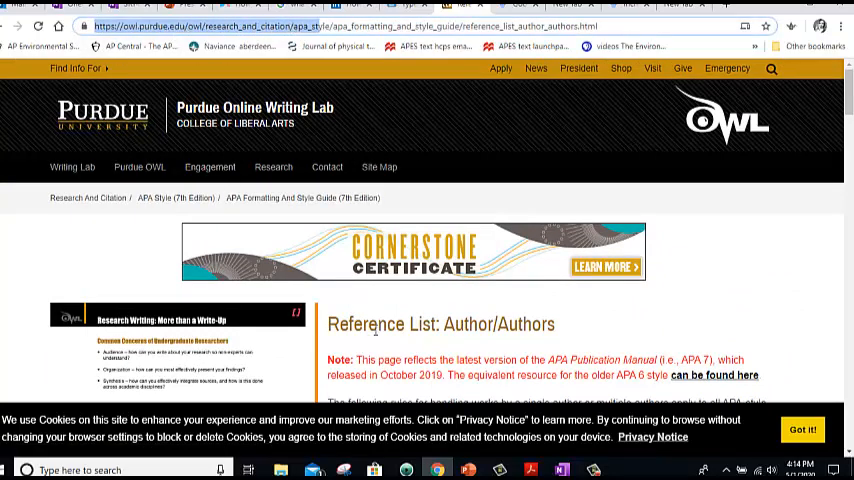
scroll(down, 3)
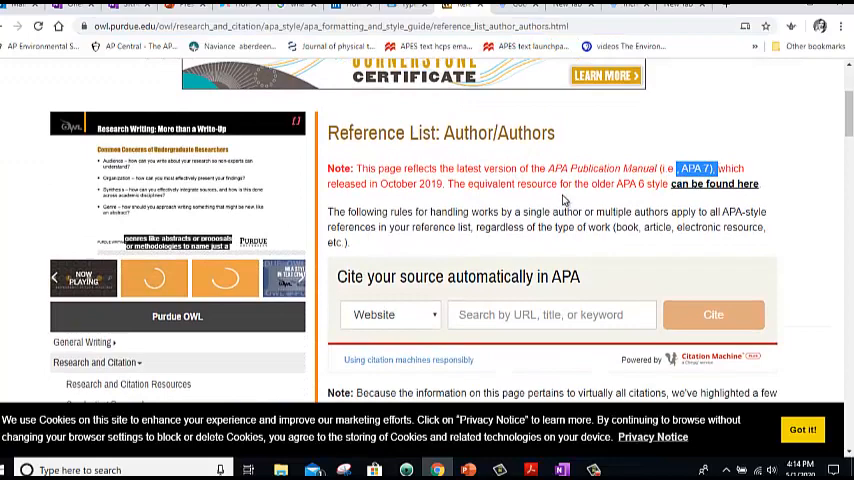
scroll(down, 3)
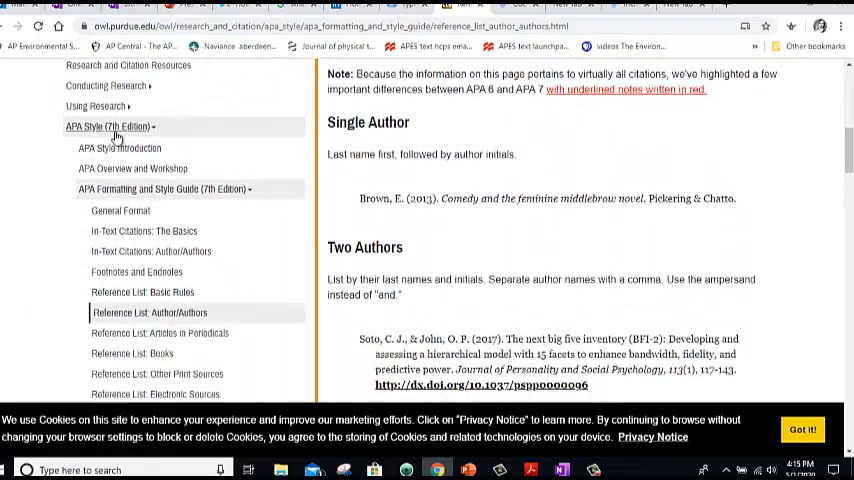
mouse_move(182, 202)
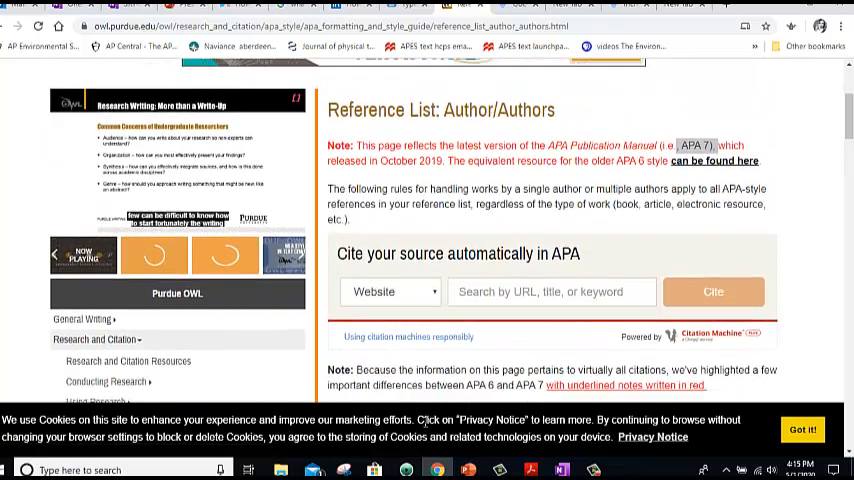
scroll(down, 3)
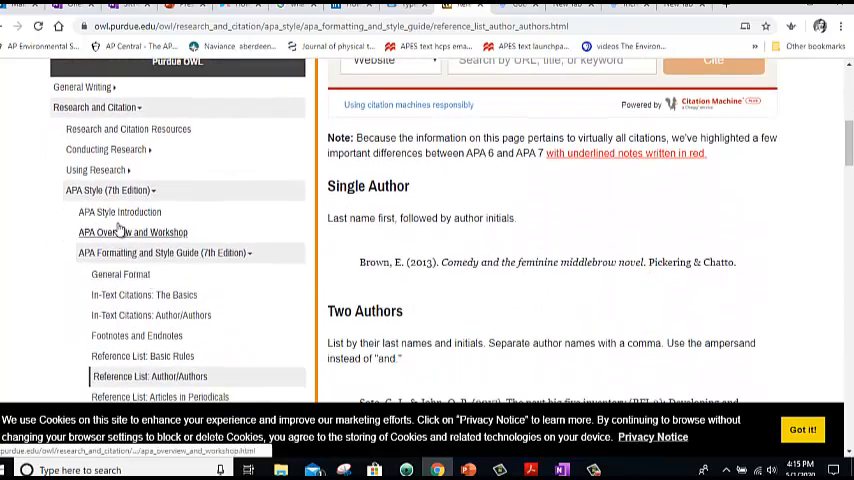
click(120, 274)
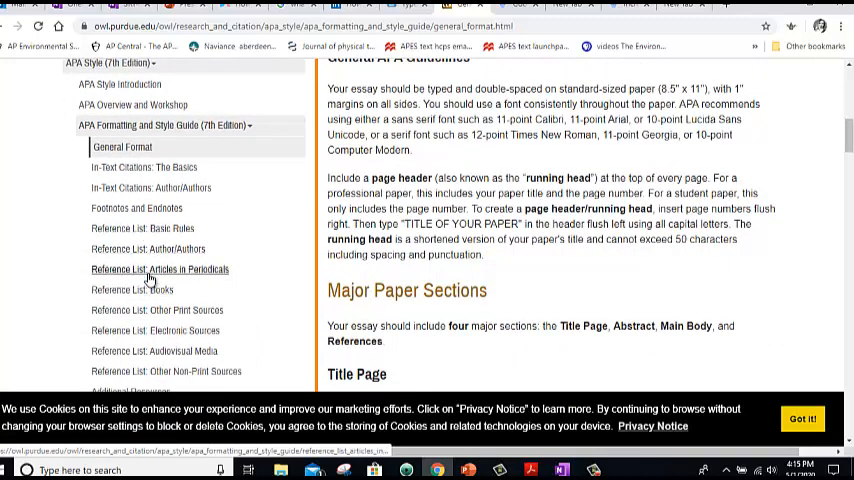
Go to Reference List: Articles in Periodicals and scroll through Basic Form and the journal article examples
click(160, 268)
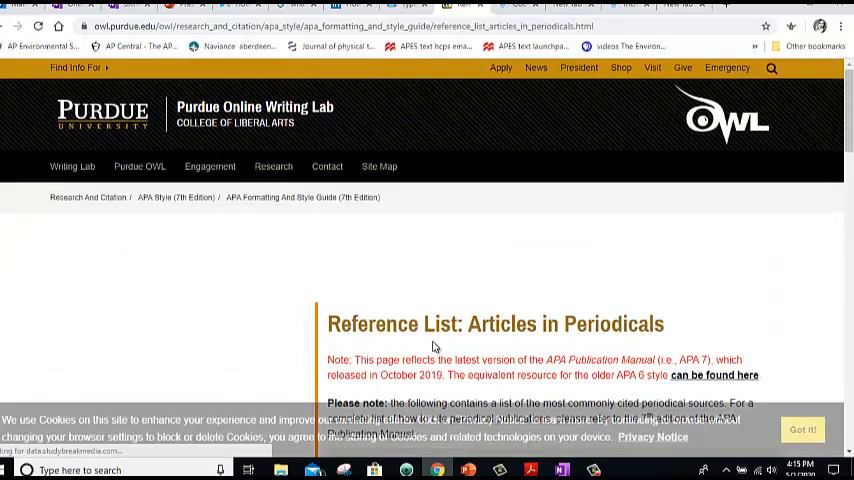
scroll(down, 3)
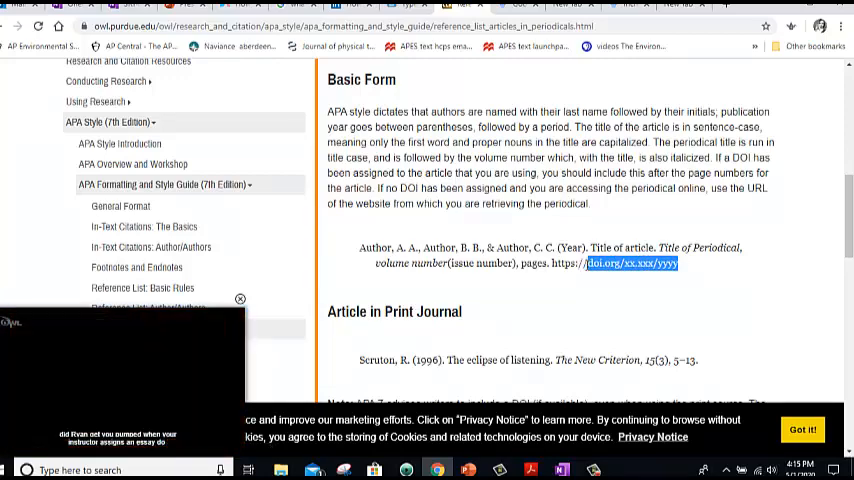
scroll(down, 3)
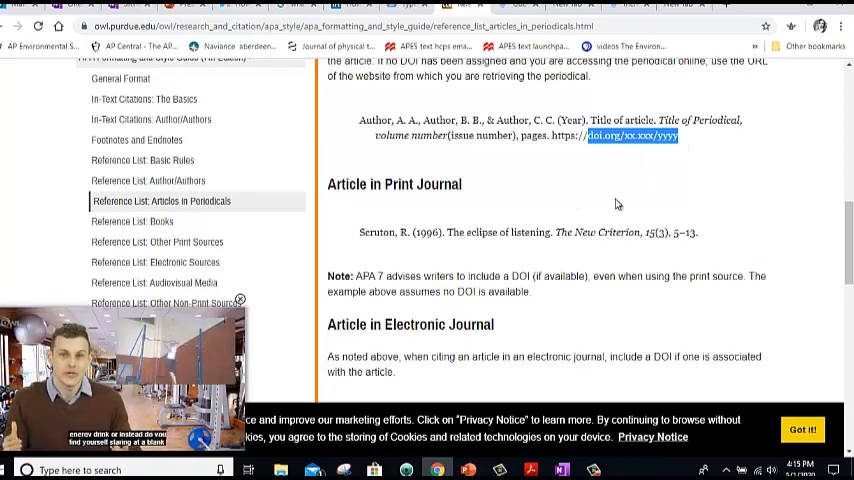
scroll(down, 3)
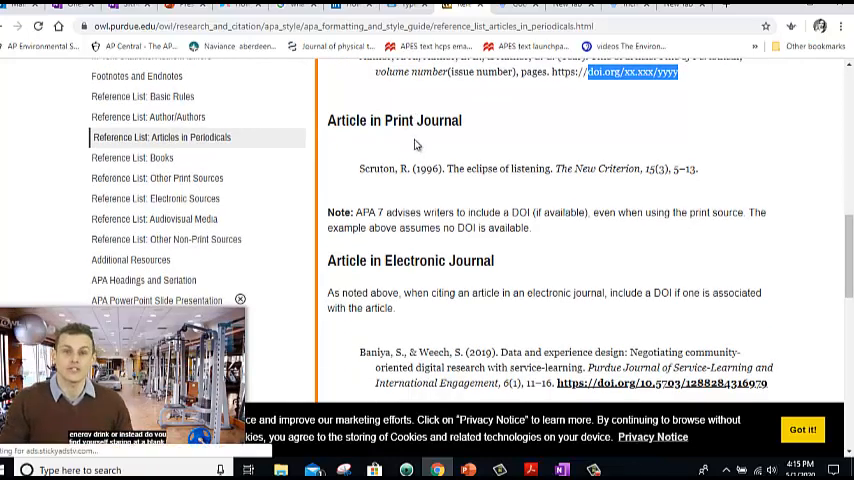
scroll(down, 3)
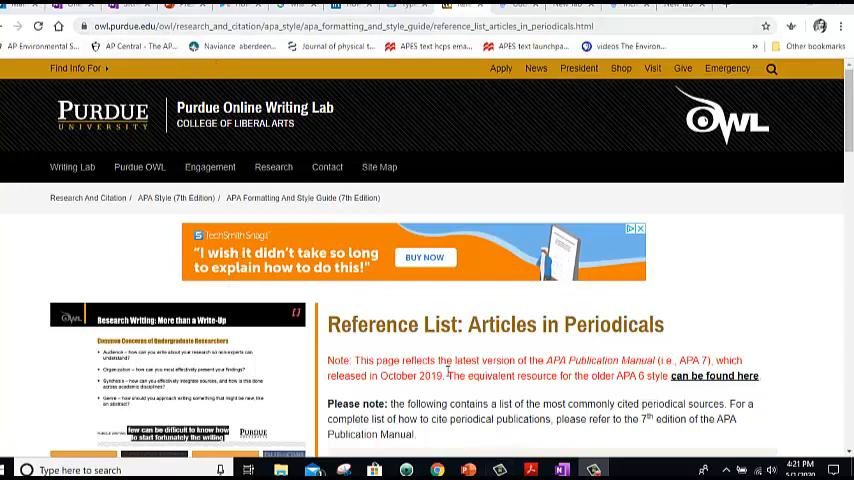
Go to In-Text Citations: The Basics, then Author/Authors, and scroll to the multiple-author guidance
scroll(down, 3)
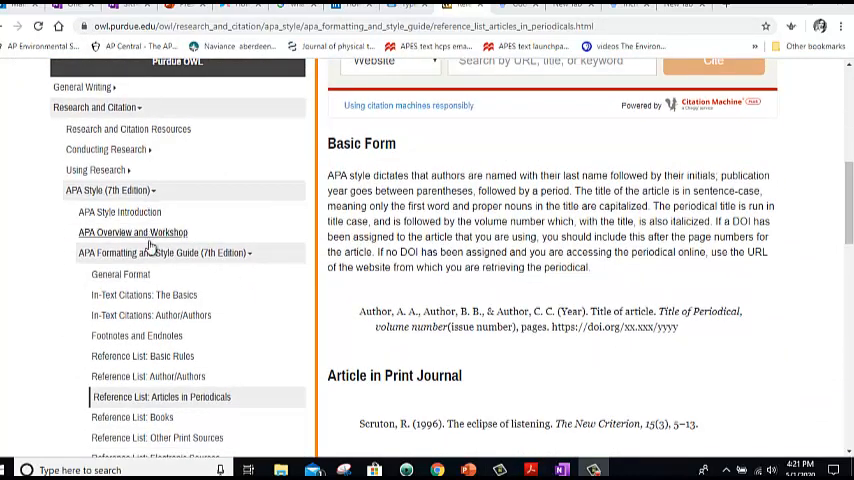
click(144, 294)
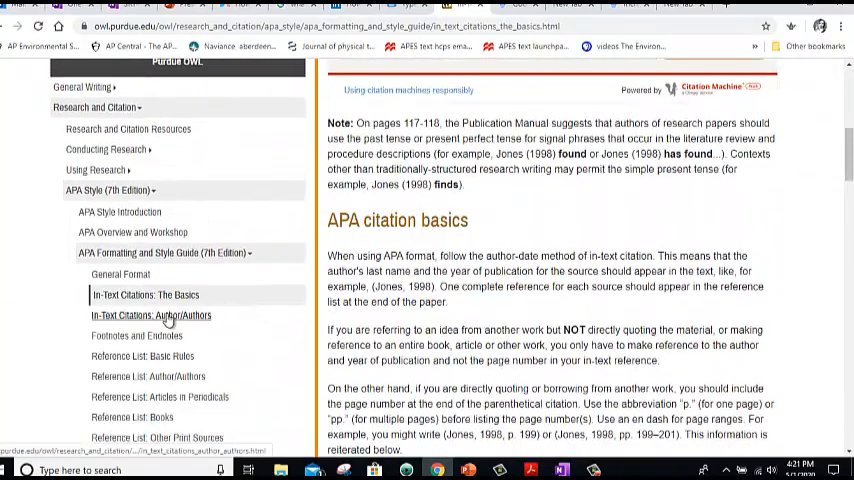
click(152, 316)
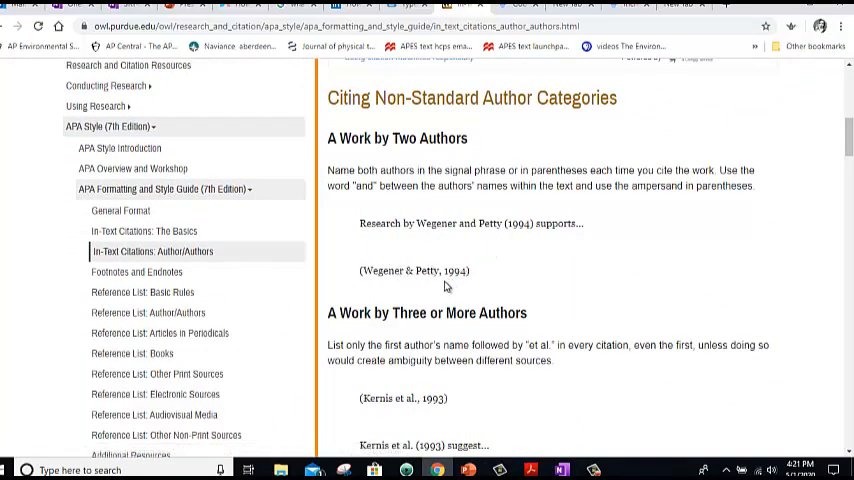
scroll(down, 3)
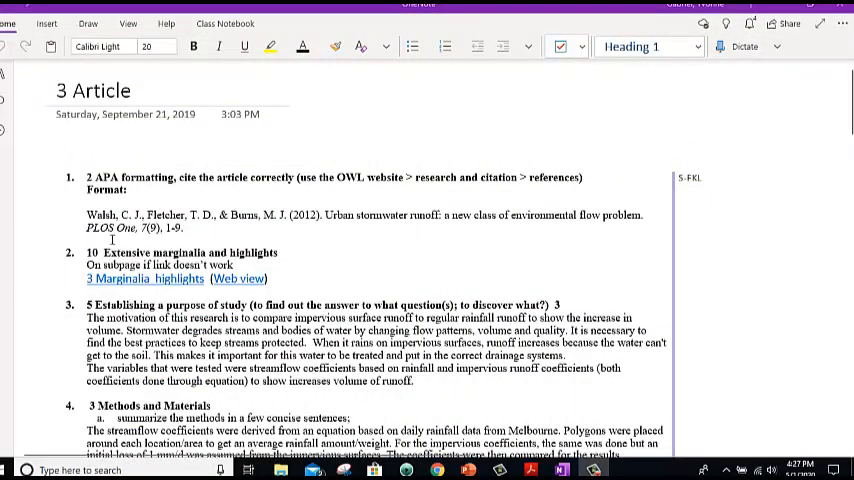
scroll(down, 3)
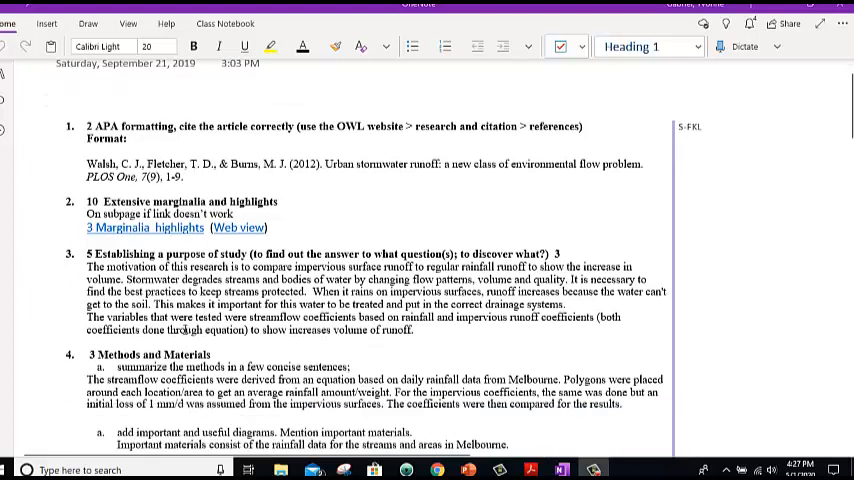
scroll(down, 3)
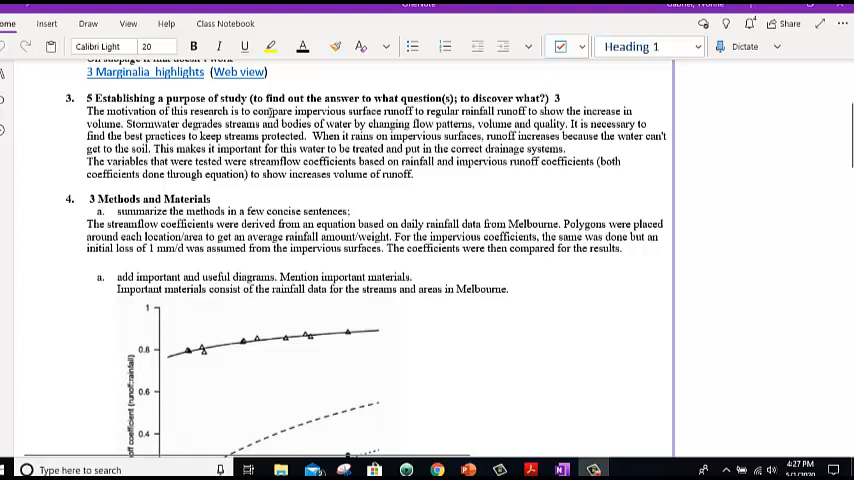
mouse_move(332, 148)
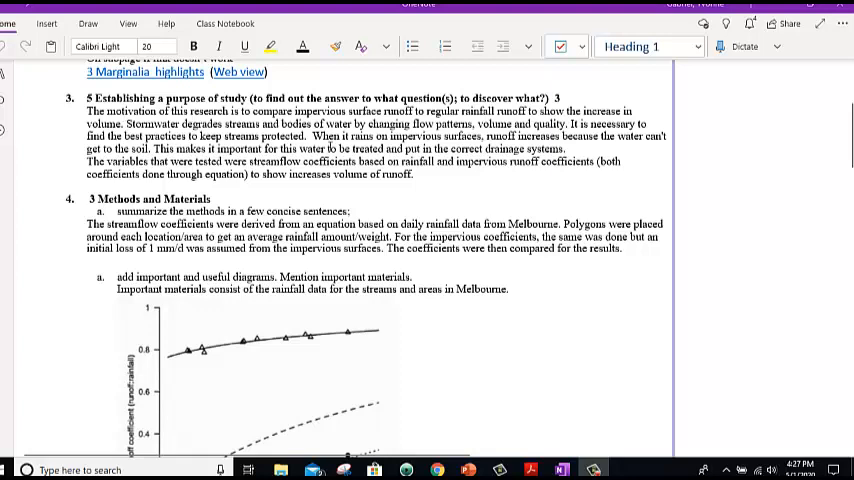
scroll(down, 3)
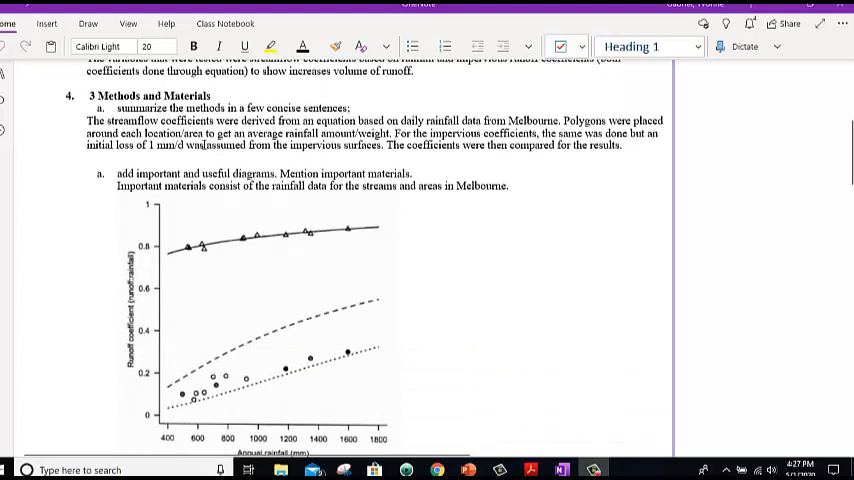
scroll(down, 3)
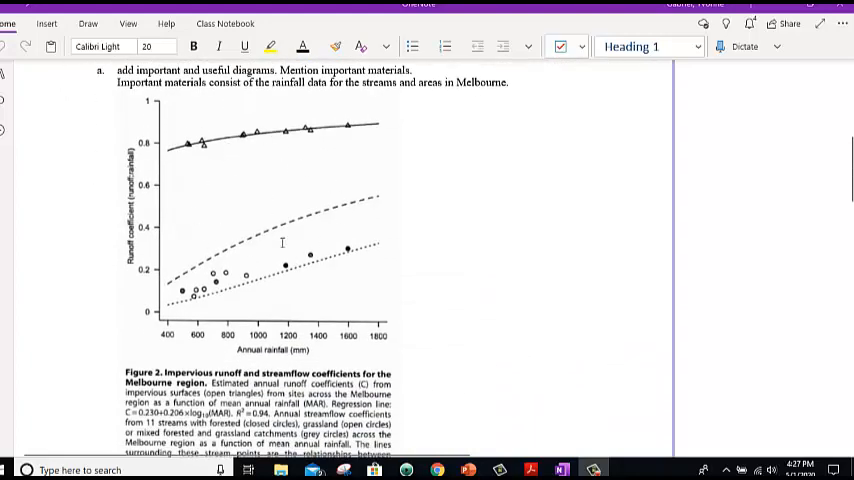
mouse_move(292, 216)
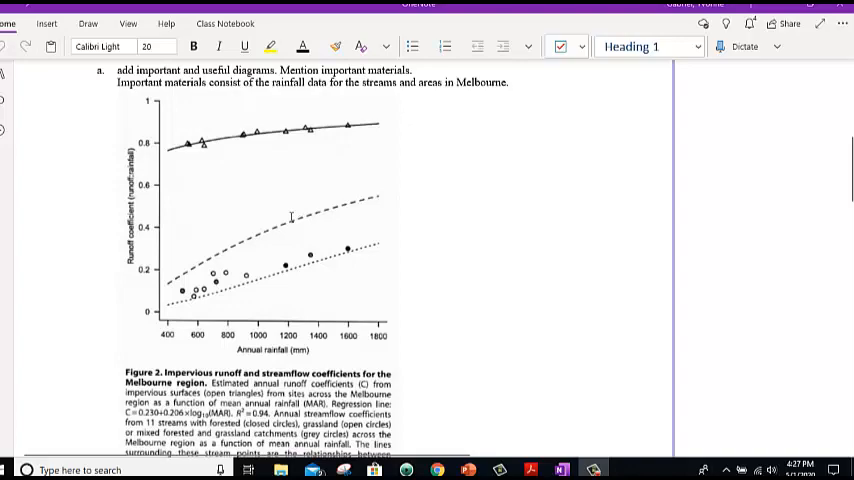
mouse_move(288, 212)
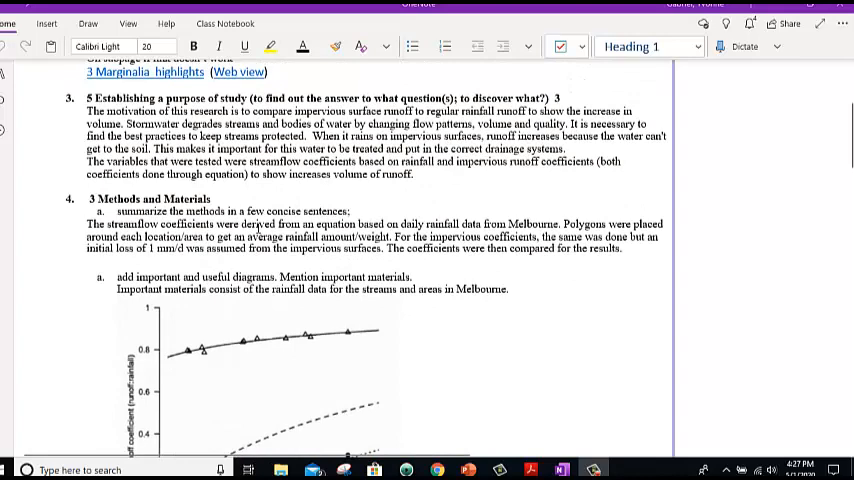
scroll(down, 3)
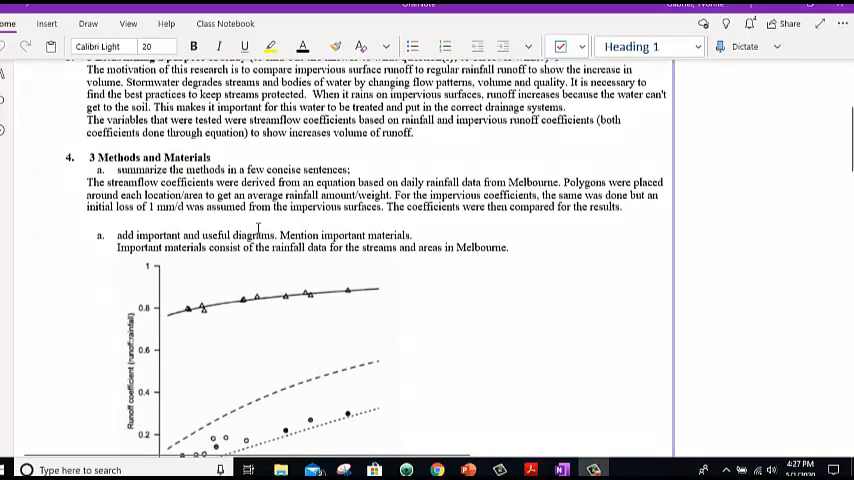
scroll(down, 3)
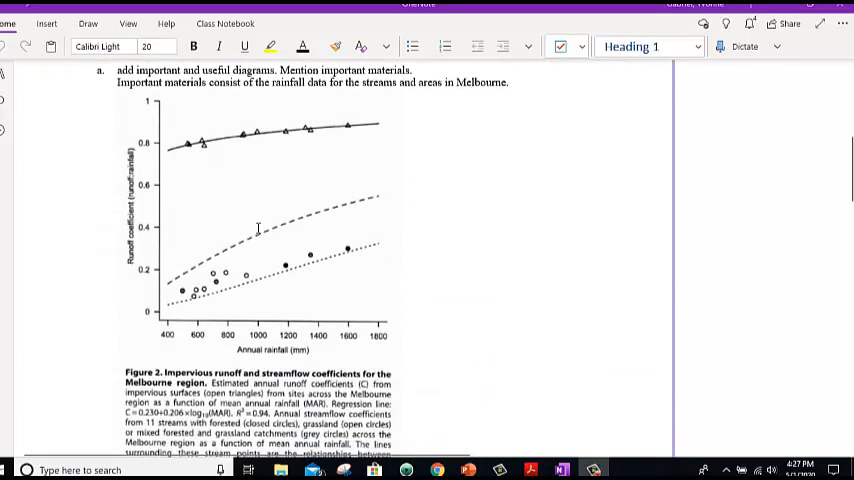
scroll(down, 3)
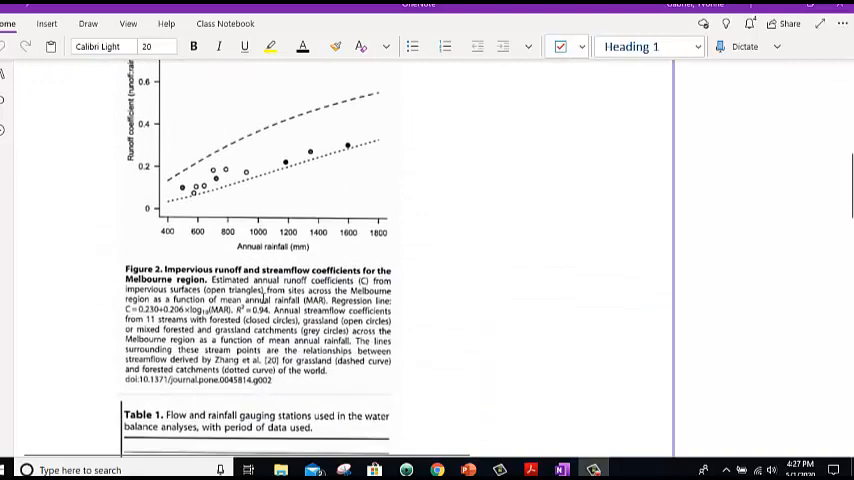
scroll(down, 3)
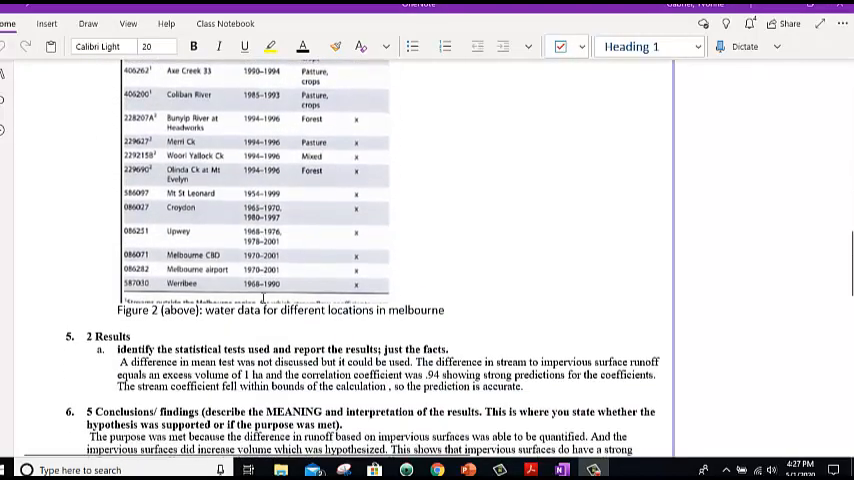
scroll(down, 3)
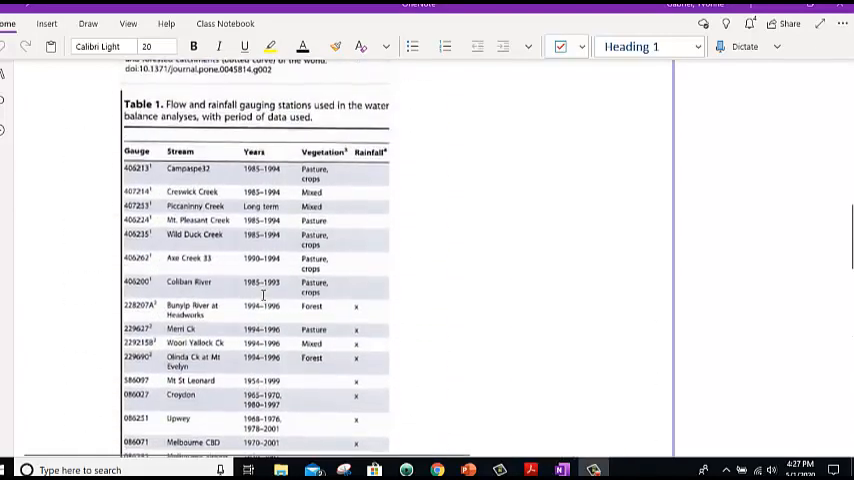
scroll(down, 3)
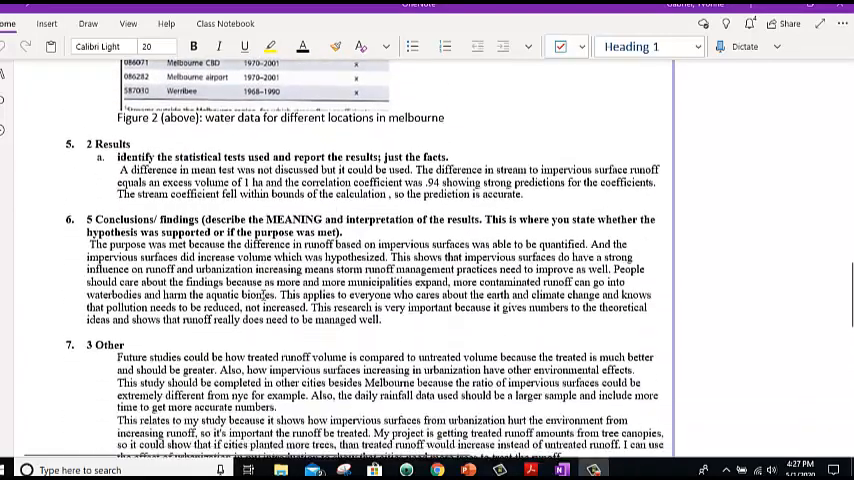
scroll(down, 3)
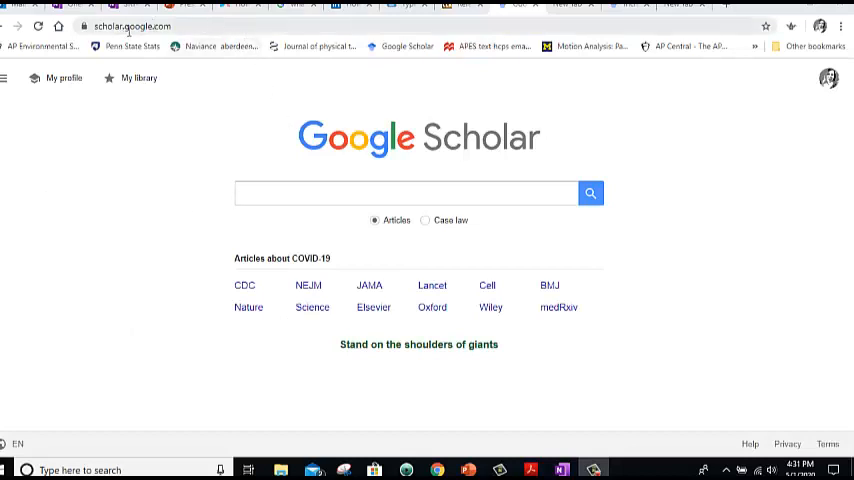
Start a Google Scholar search for 'increasing jump height' from the search box
click(302, 192)
text(increasing jump height)
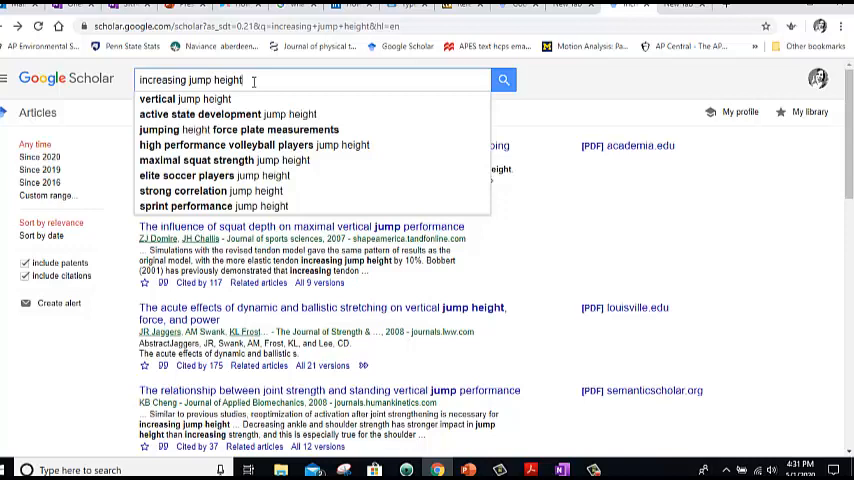
mouse_move(248, 206)
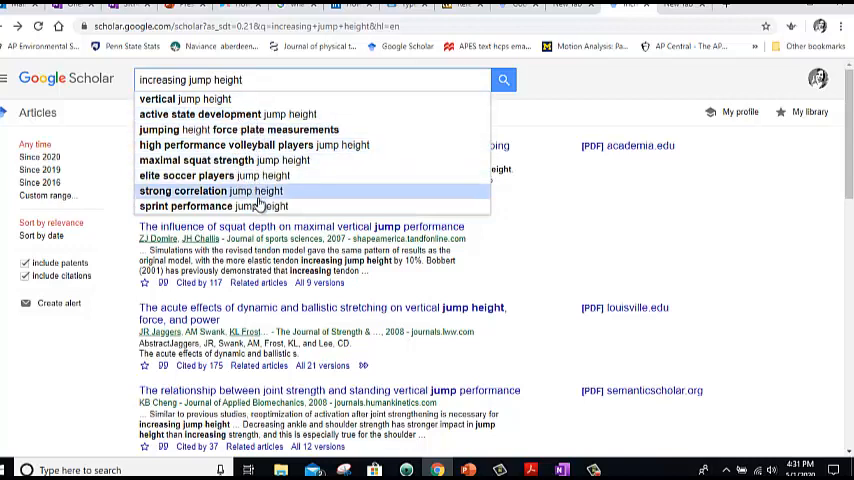
mouse_move(258, 206)
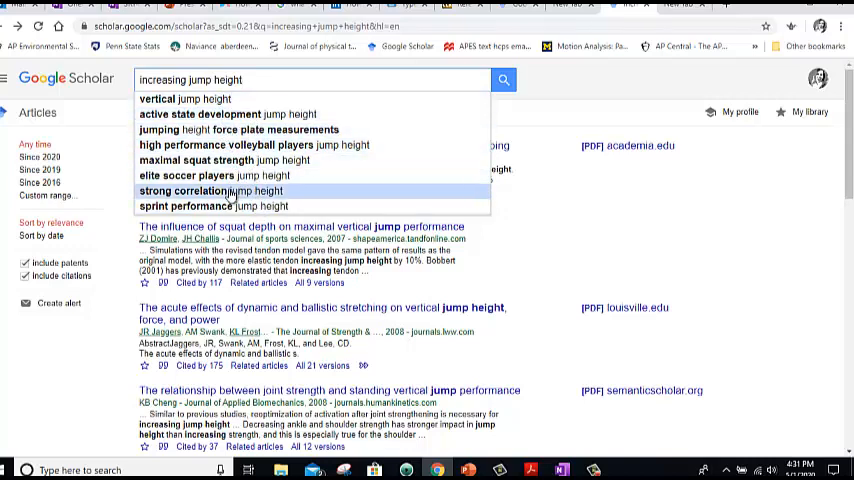
mouse_move(244, 200)
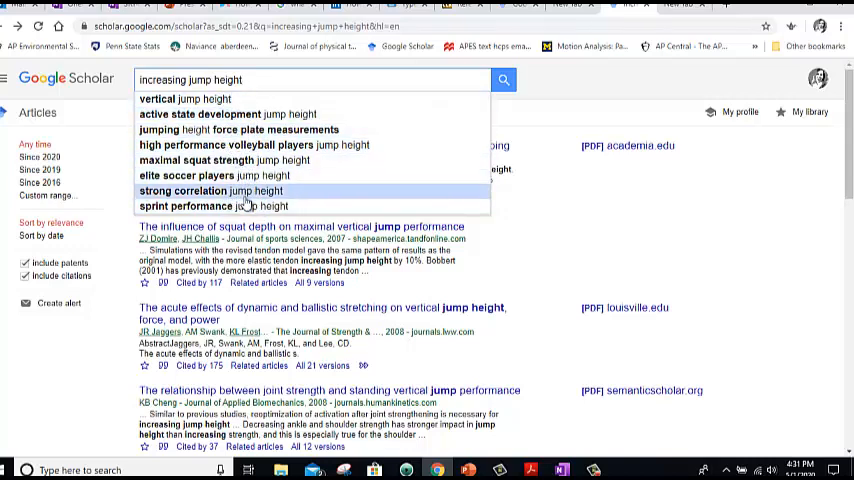
mouse_move(420, 130)
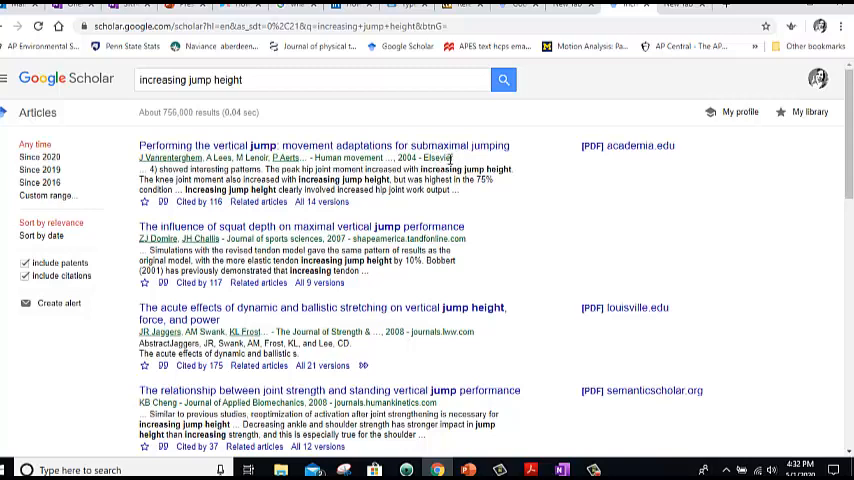
mouse_move(244, 240)
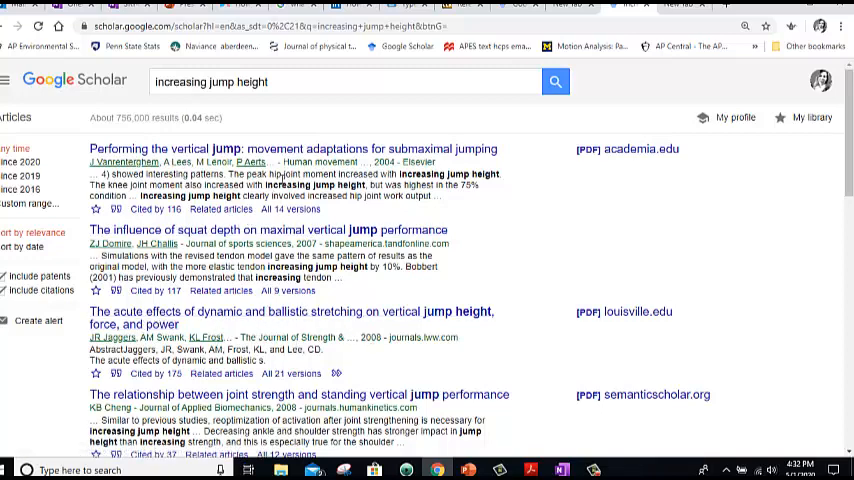
mouse_move(270, 332)
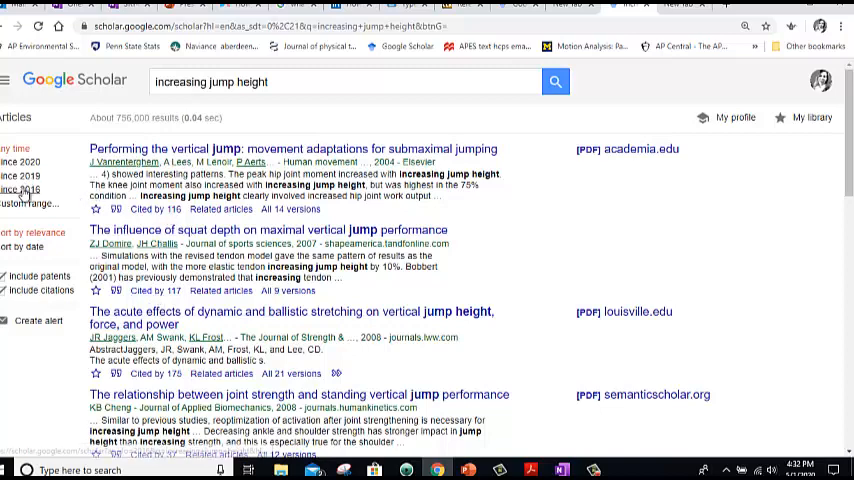
Open the countermovement jump ground reaction forces article on the JSCR site and dismiss its cookie notice
click(22, 190)
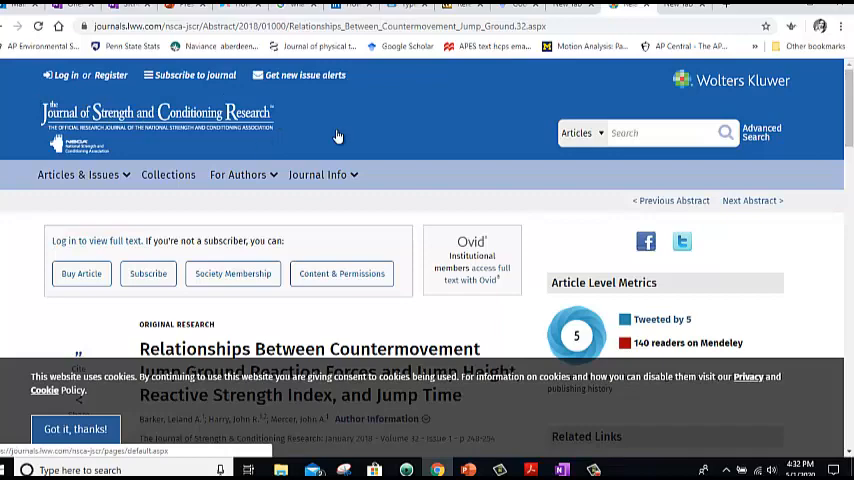
scroll(down, 3)
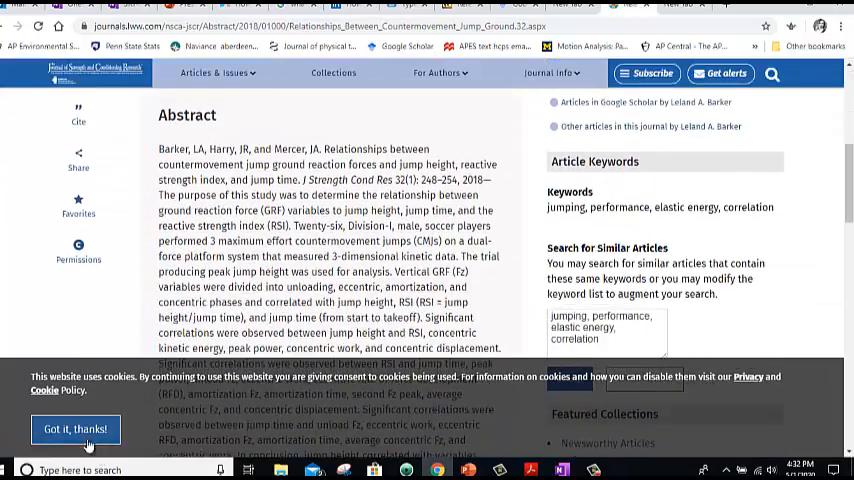
click(76, 428)
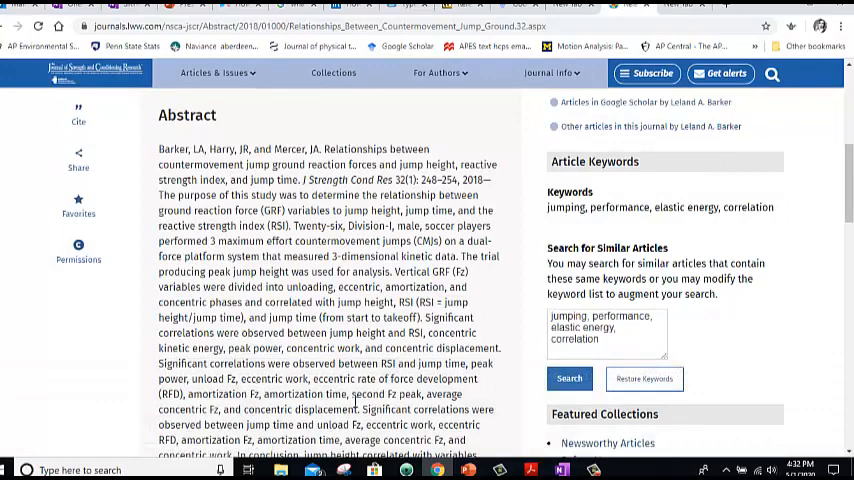
Scroll down through the article page to read its abstract, then deselect the title and citation text
scroll(down, 3)
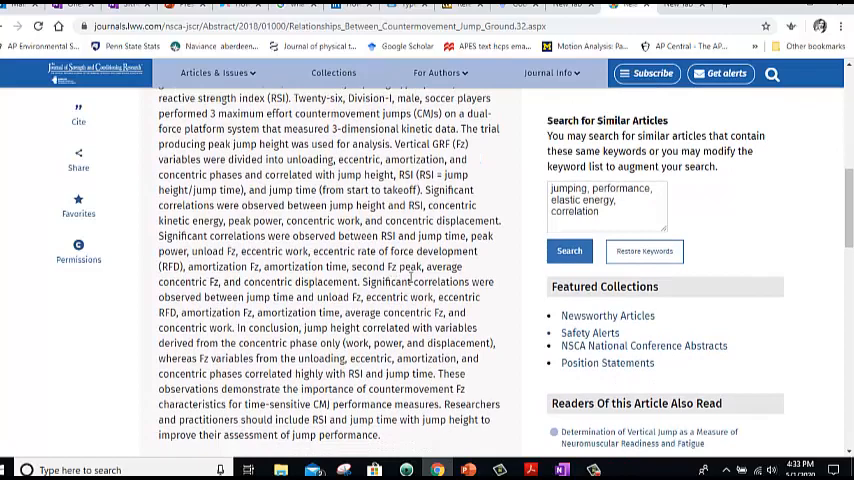
scroll(down, 3)
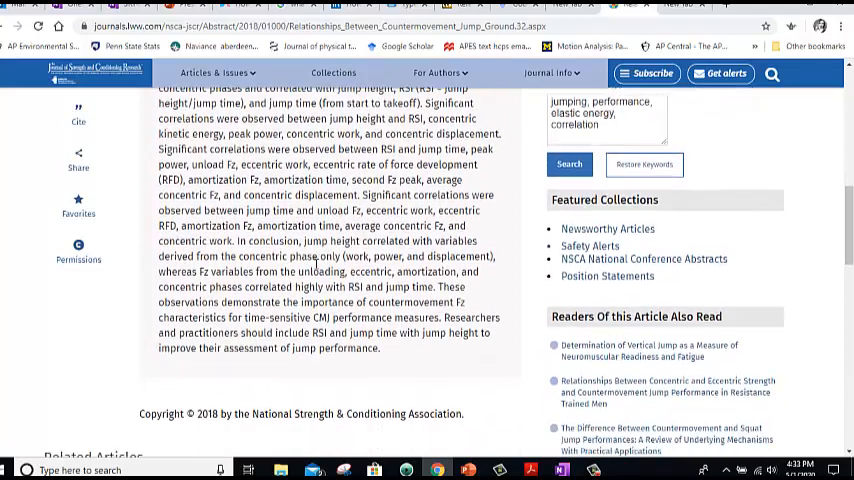
scroll(down, 3)
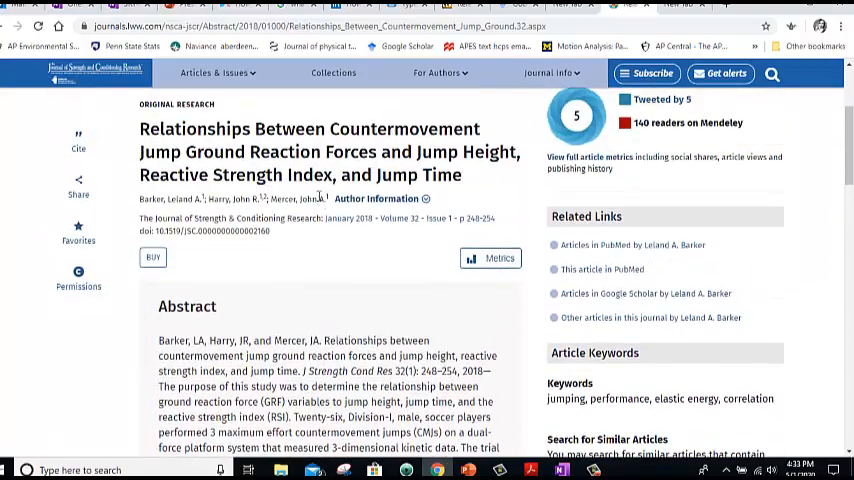
mouse_move(294, 238)
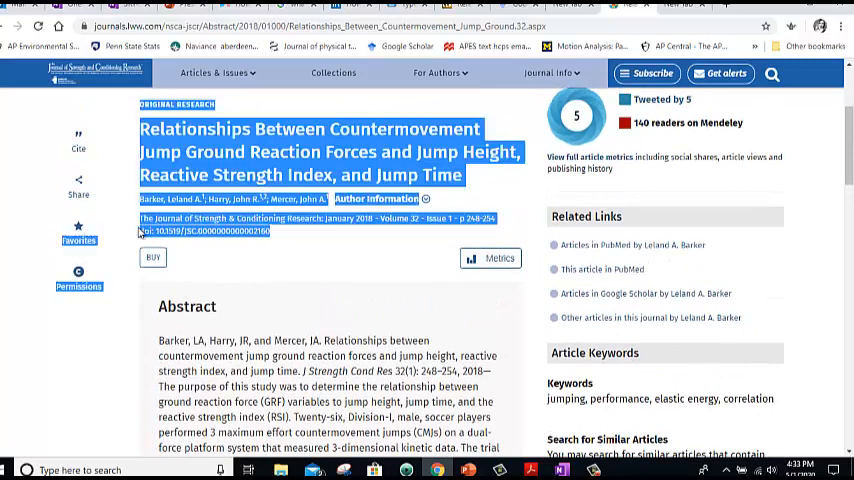
click(236, 290)
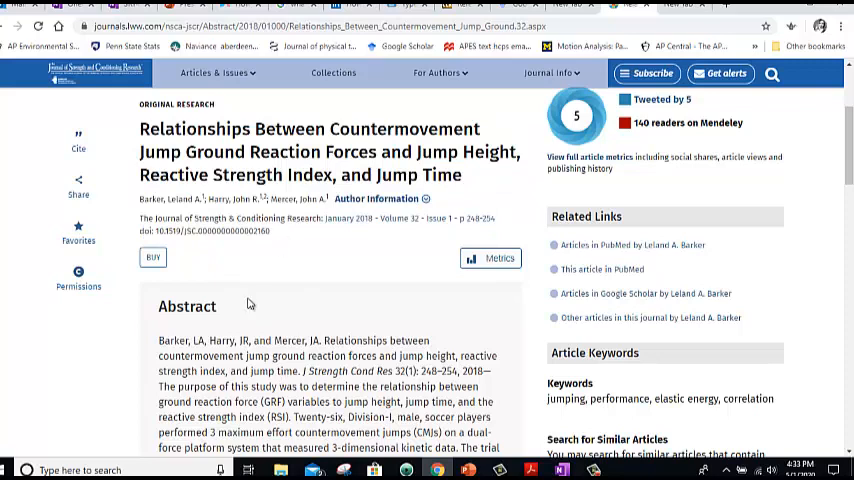
mouse_move(248, 356)
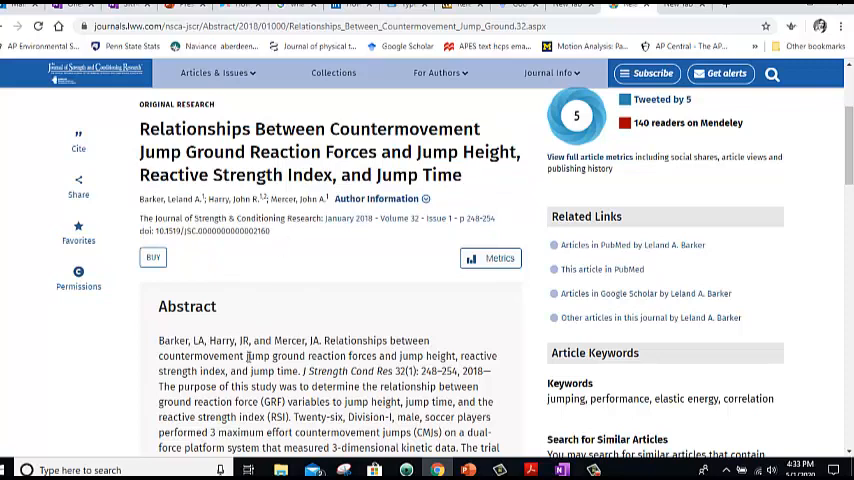
mouse_move(248, 356)
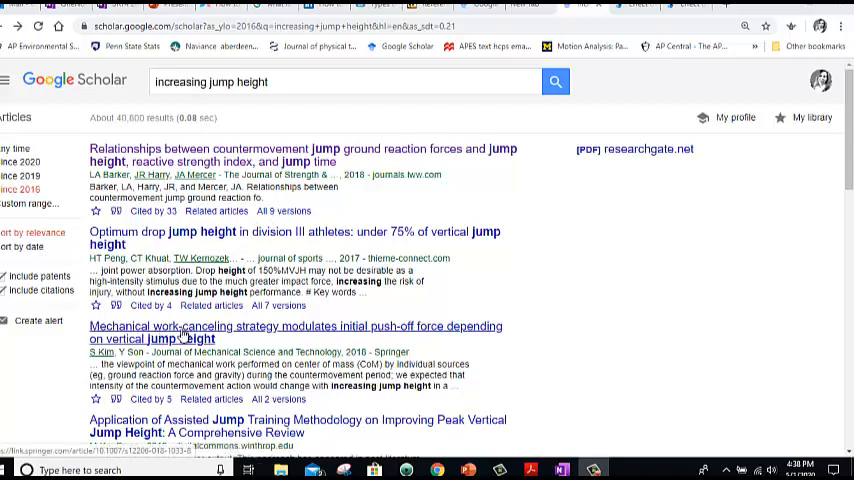
Scroll down the increasing jump height results to the 'Effect of an arm swing' article and related searches
scroll(down, 3)
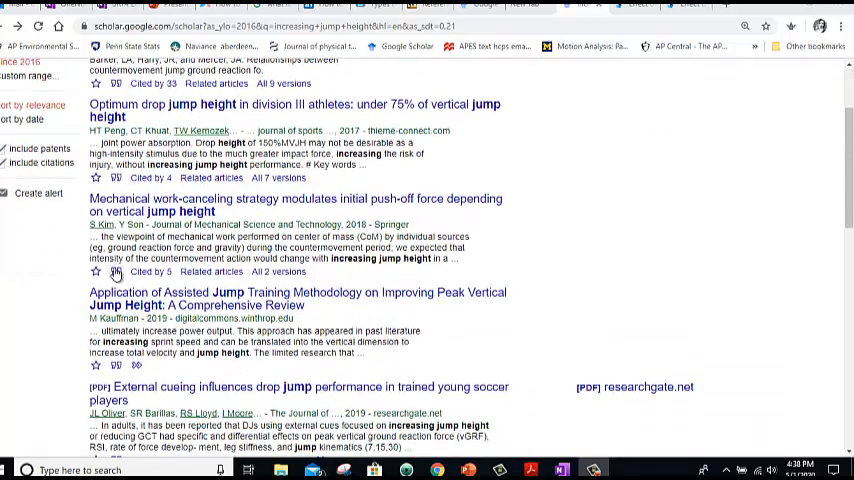
scroll(down, 3)
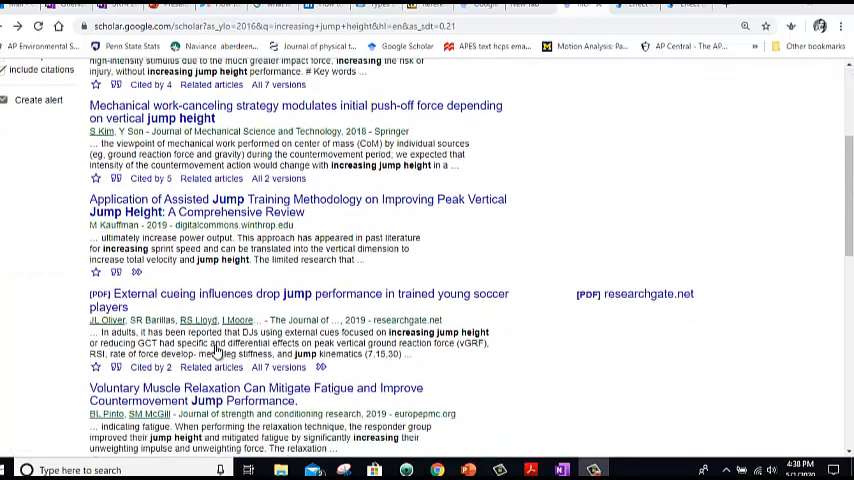
scroll(down, 3)
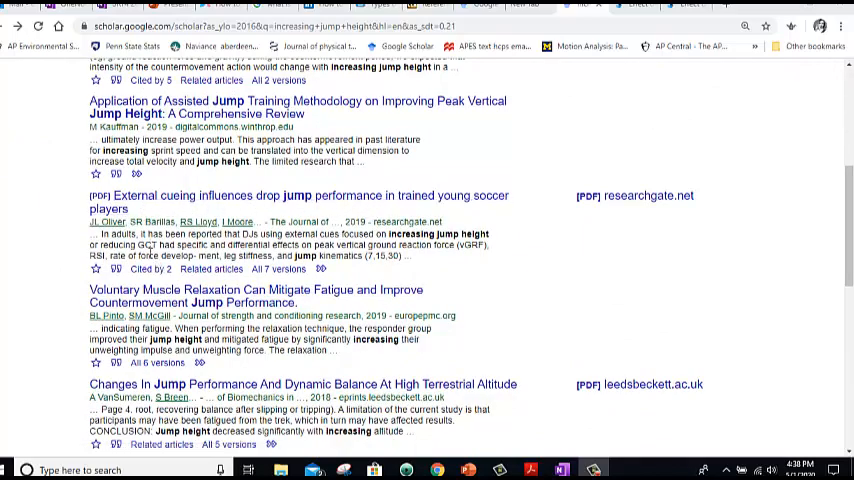
scroll(down, 3)
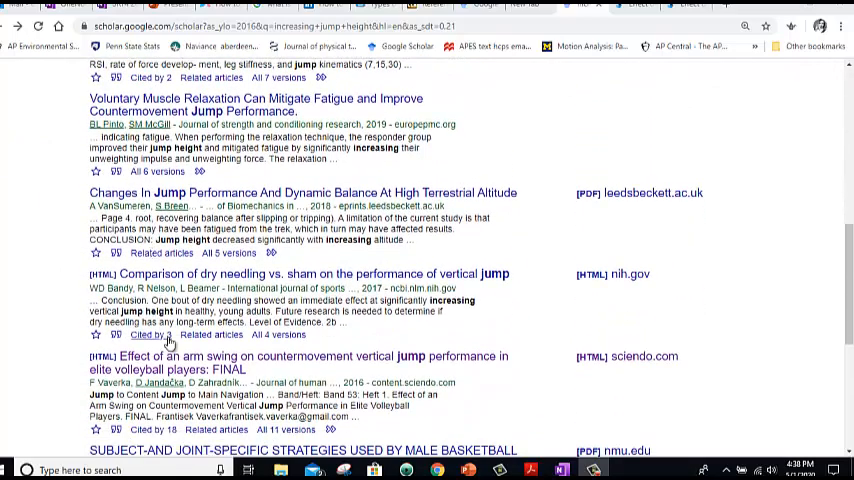
scroll(down, 3)
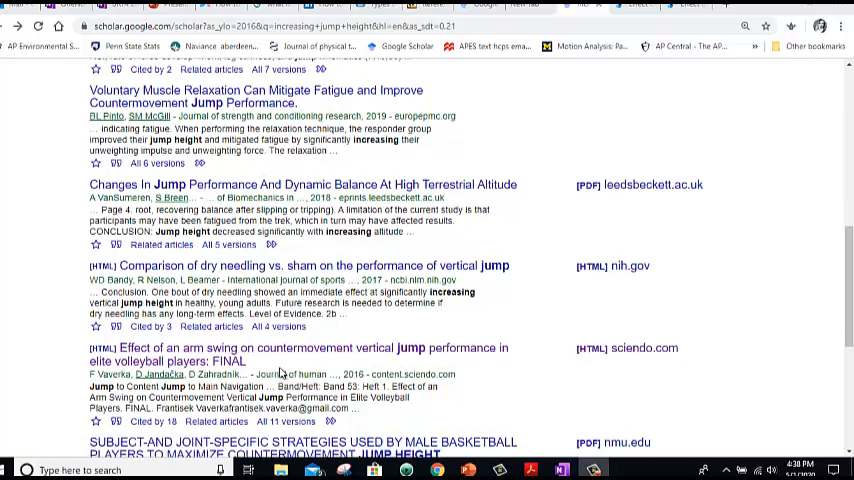
scroll(down, 3)
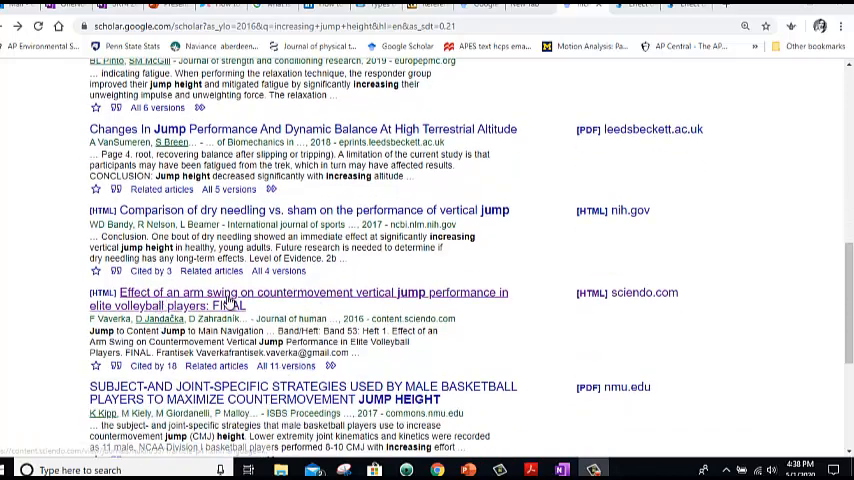
mouse_move(344, 296)
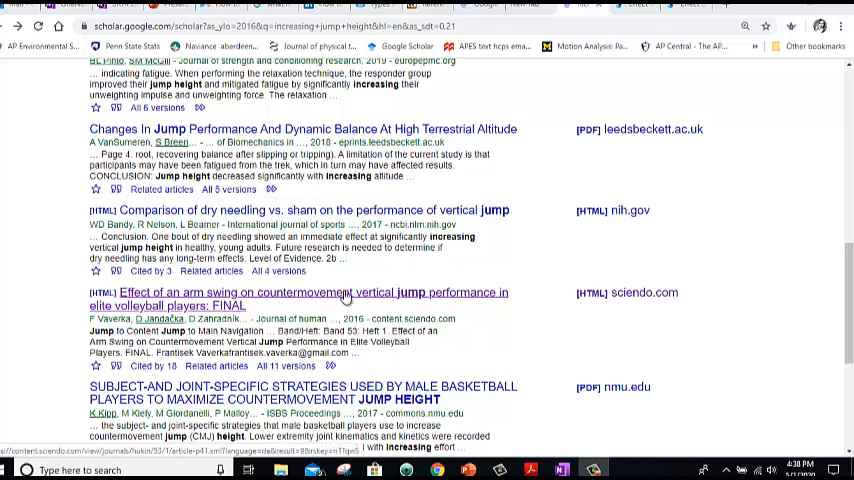
mouse_move(472, 304)
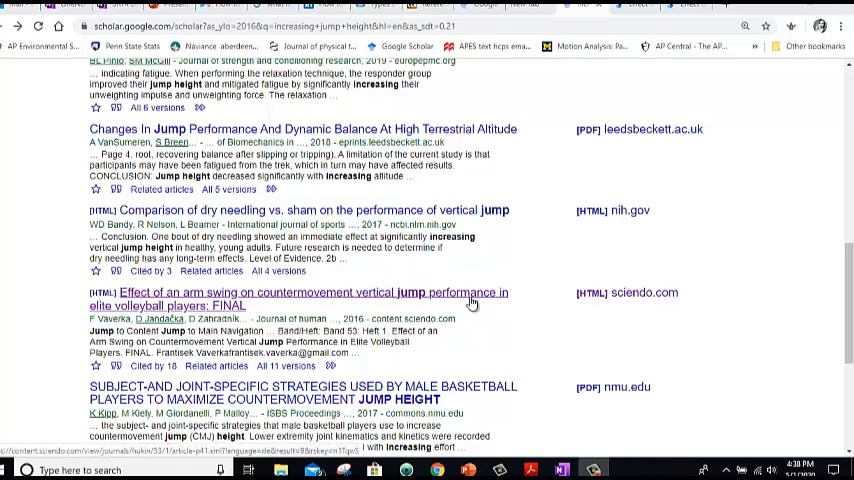
scroll(down, 3)
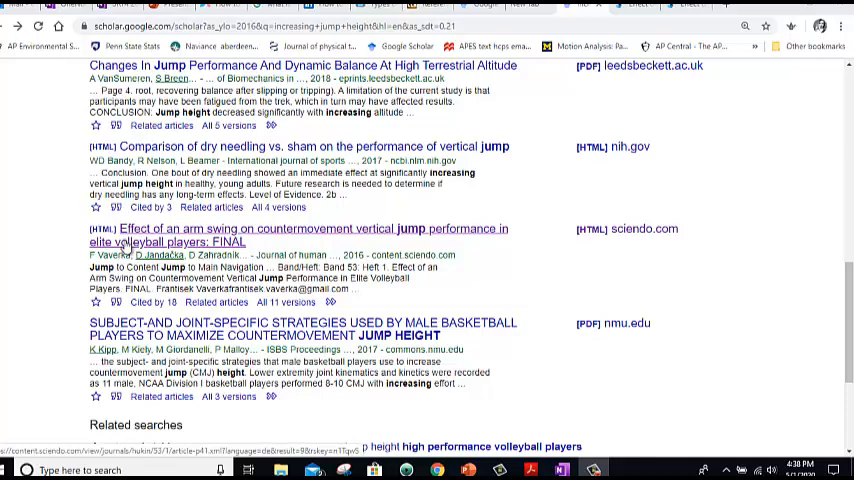
mouse_move(356, 236)
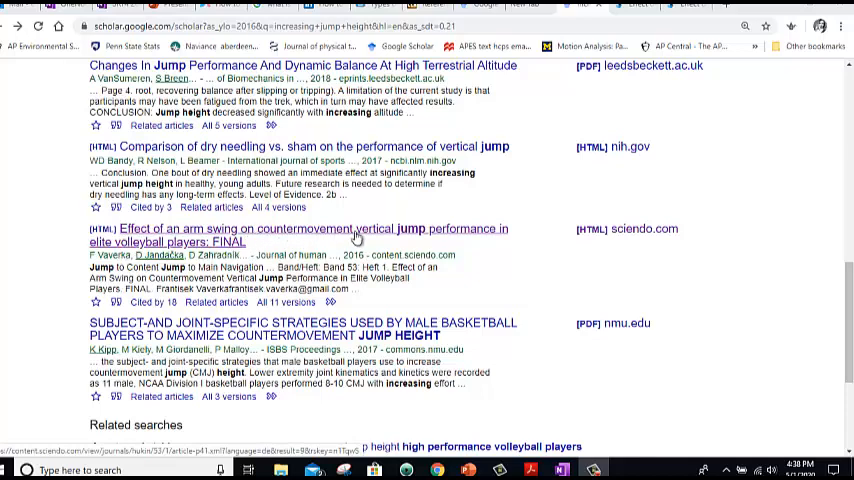
mouse_move(288, 232)
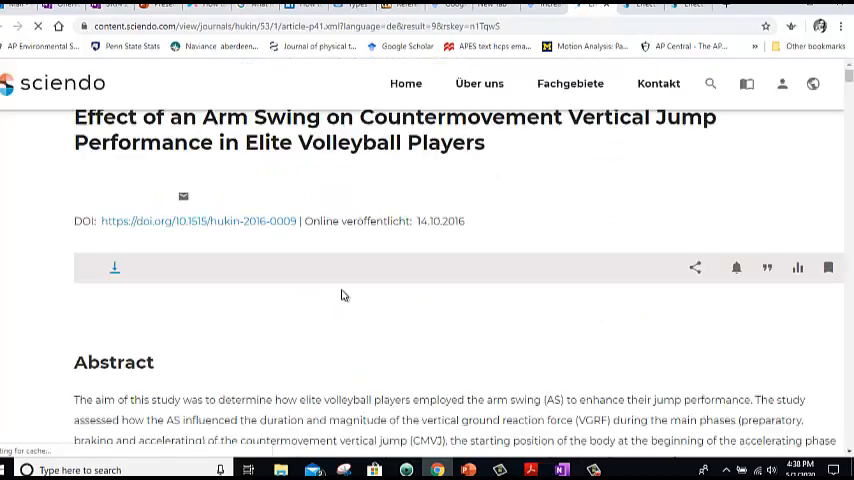
Scroll down the Sciendo arm swing volleyball article toward its Introduction
scroll(down, 3)
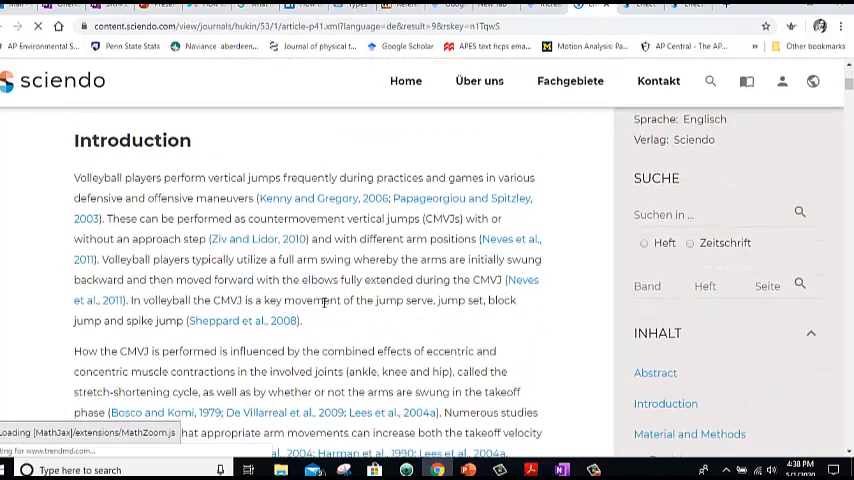
scroll(down, 3)
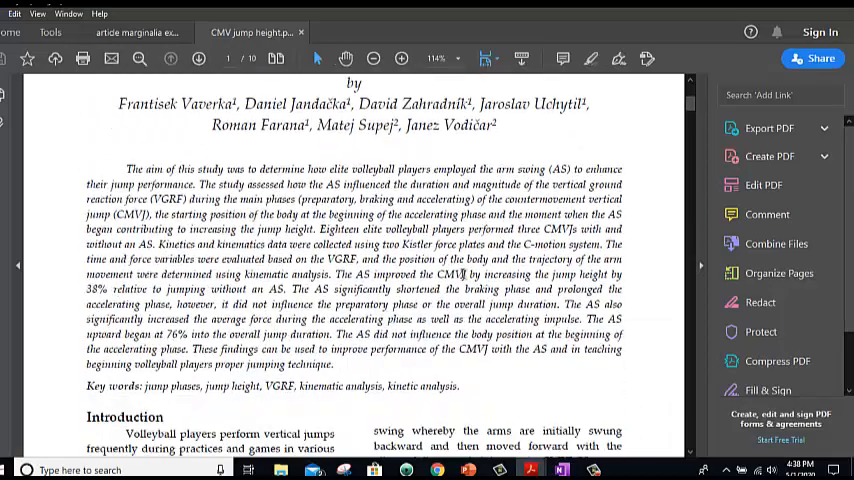
Scroll through the PDF from the abstract past methods, statistical analysis, results and Figures 1–2 to Table 2
scroll(down, 3)
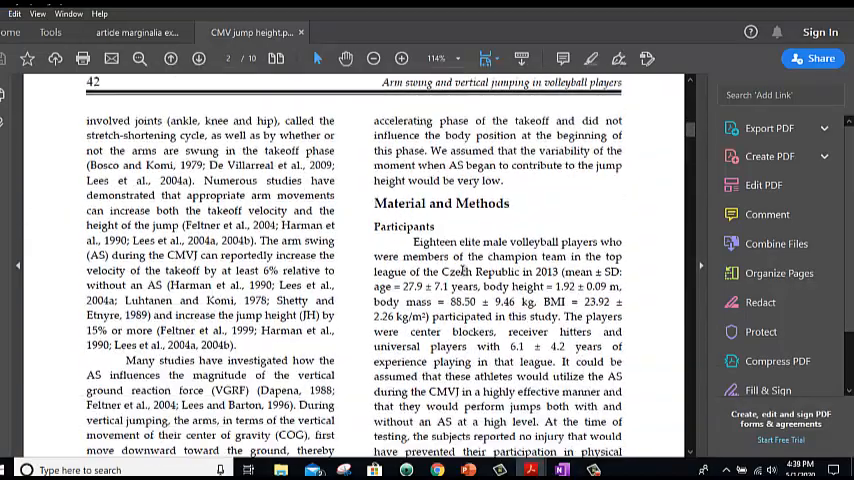
scroll(down, 3)
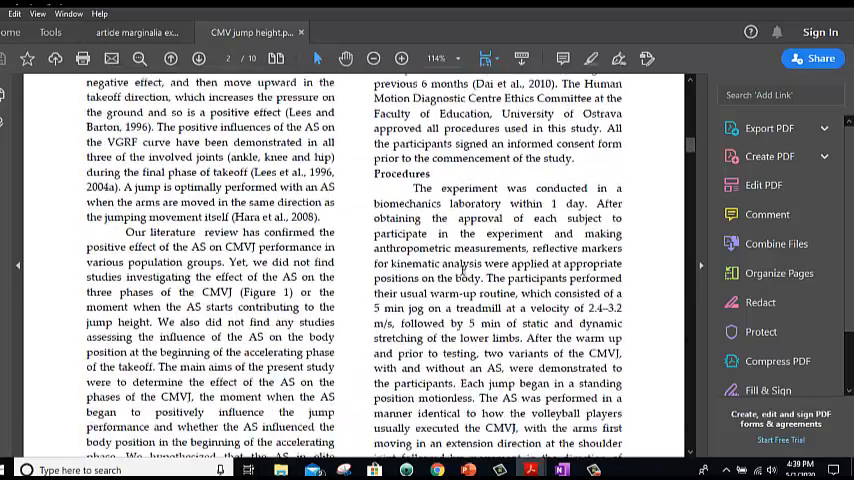
scroll(down, 3)
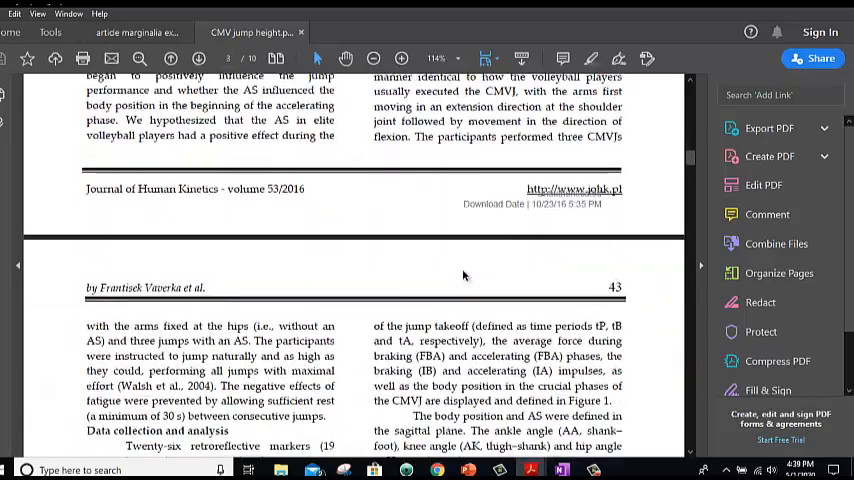
scroll(down, 3)
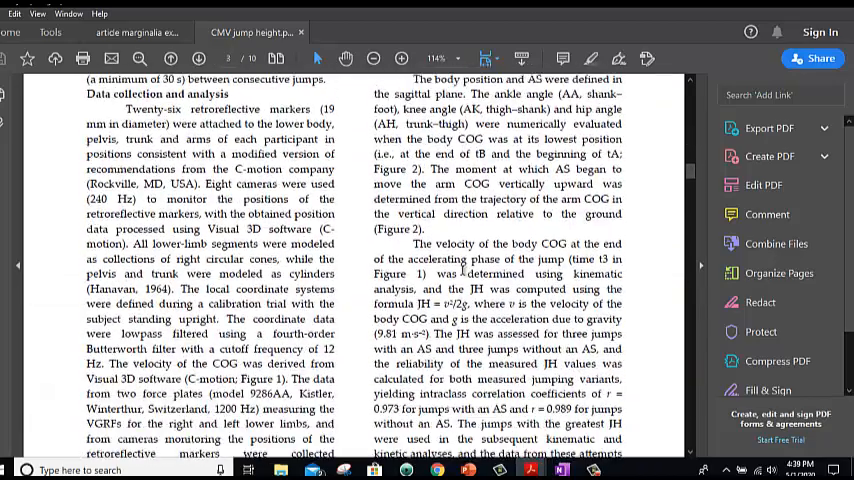
scroll(down, 3)
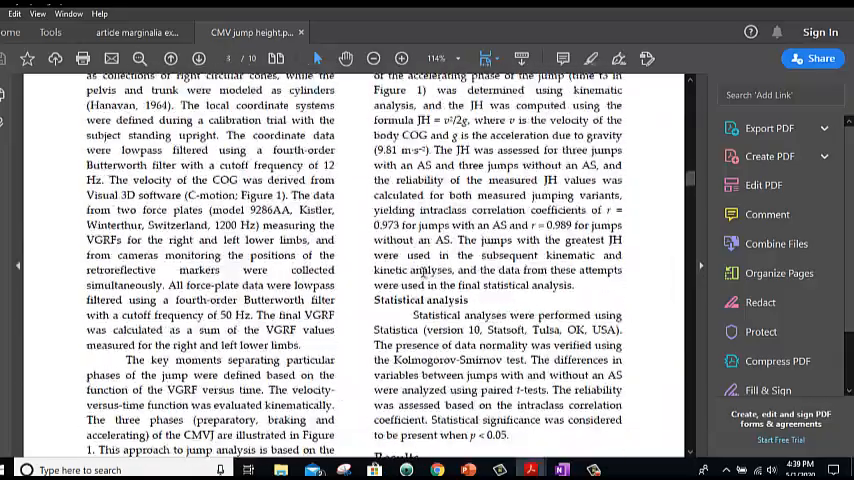
scroll(down, 3)
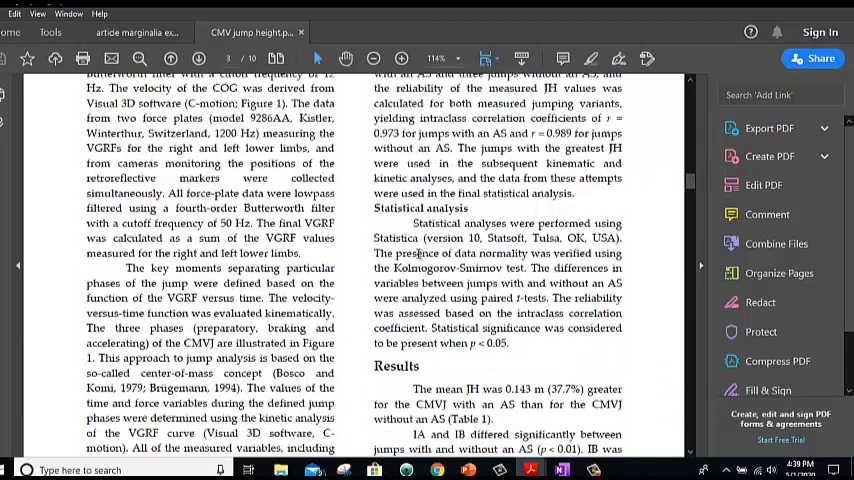
scroll(down, 3)
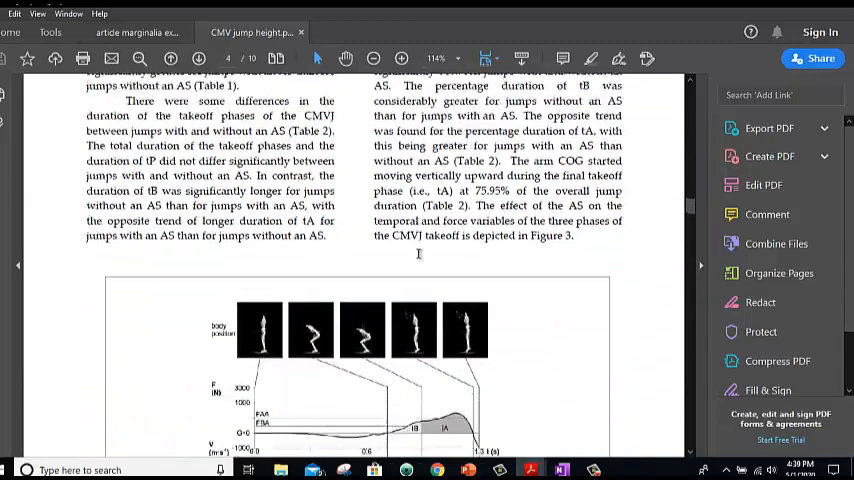
scroll(down, 3)
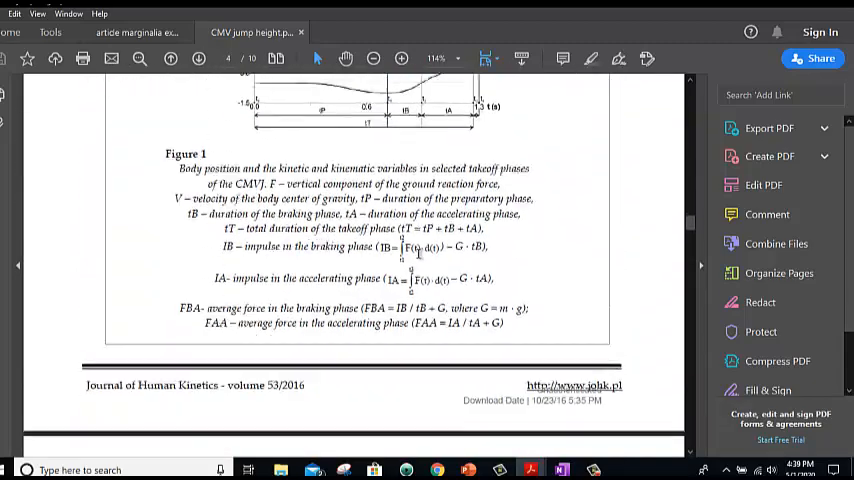
scroll(down, 3)
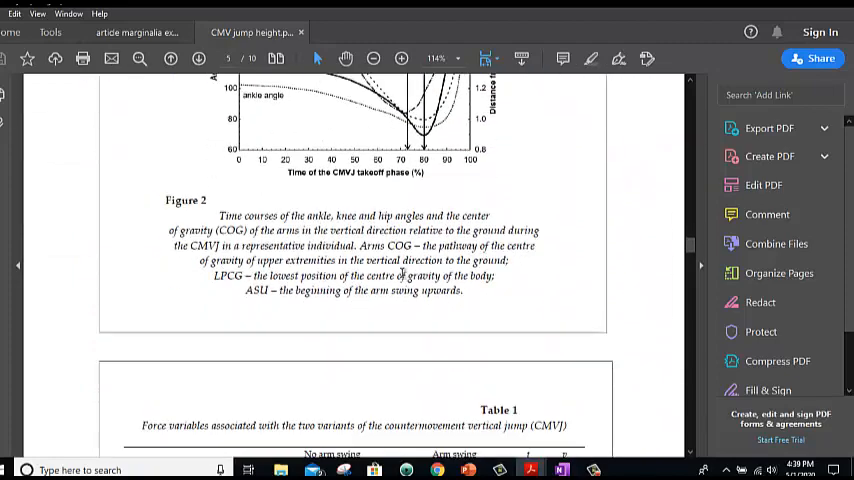
scroll(down, 3)
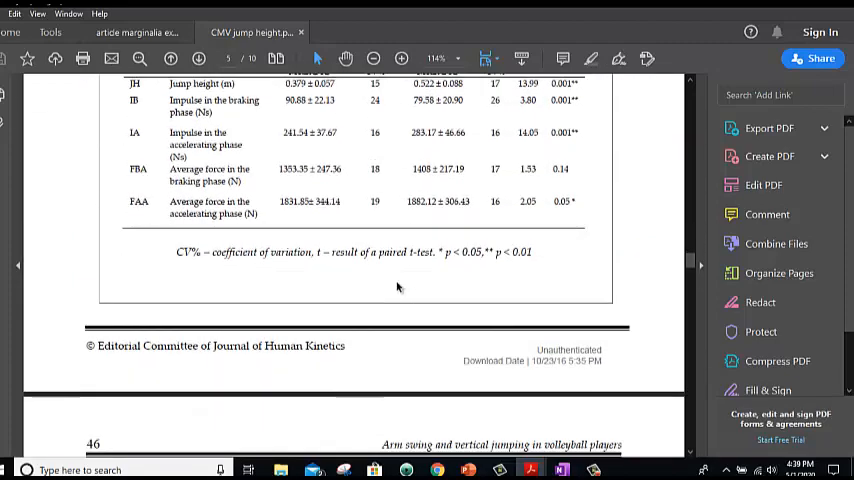
scroll(down, 3)
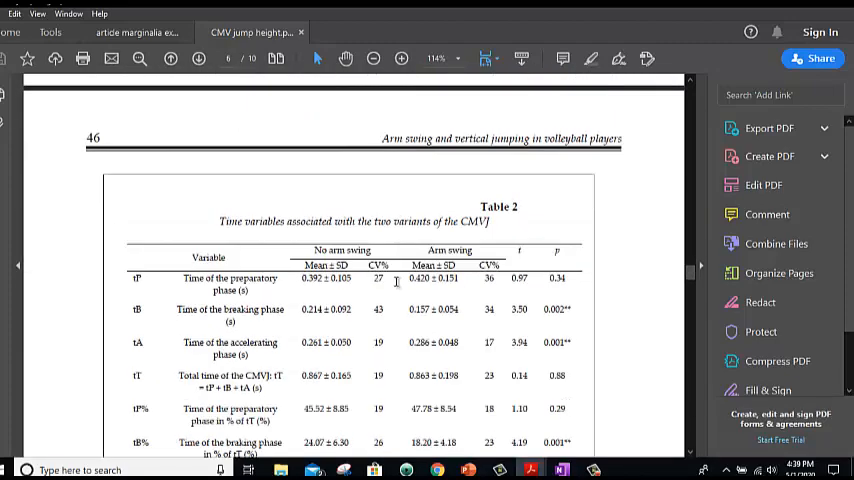